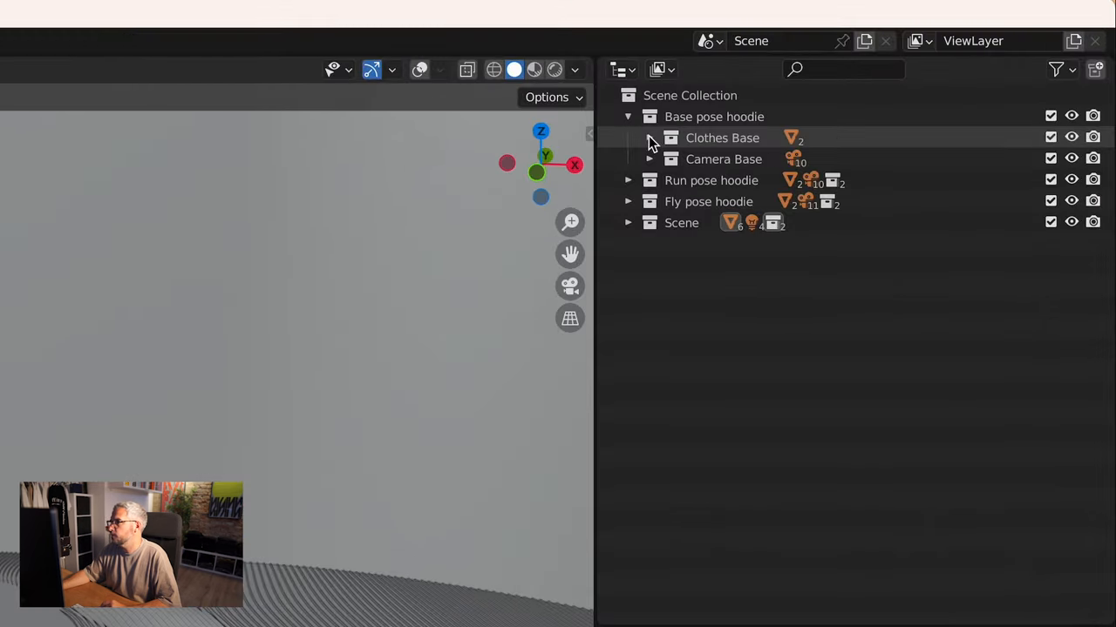
Expand the Clothes Base collection and select the base-pose Hoodie object.
{"action": "left_click", "coordinate": [649, 137]}
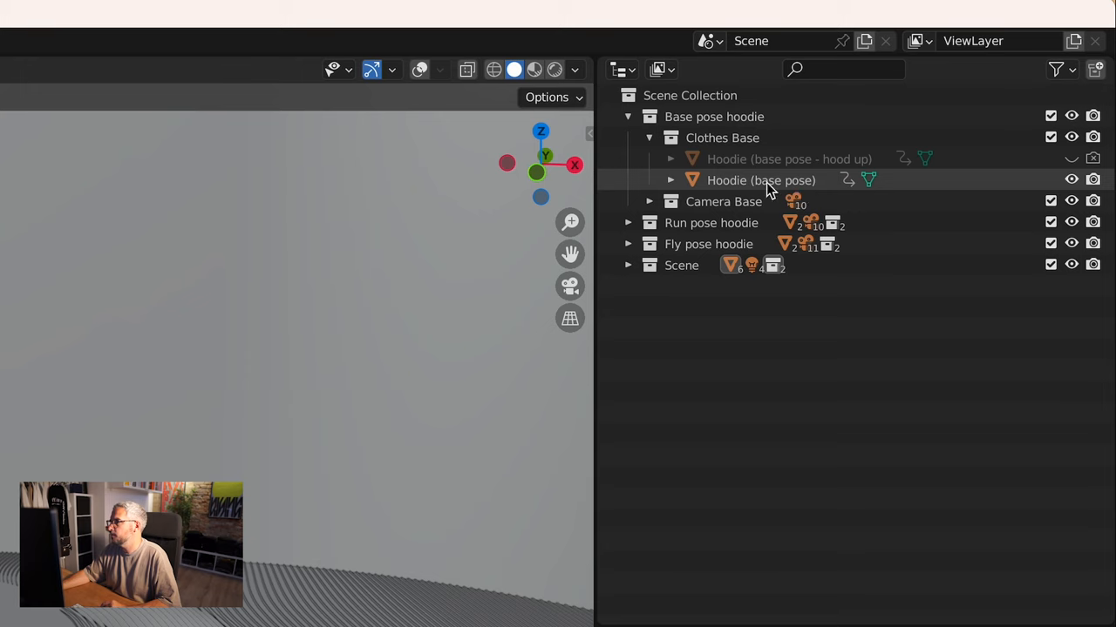
{"action": "left_click", "coordinate": [760, 180]}
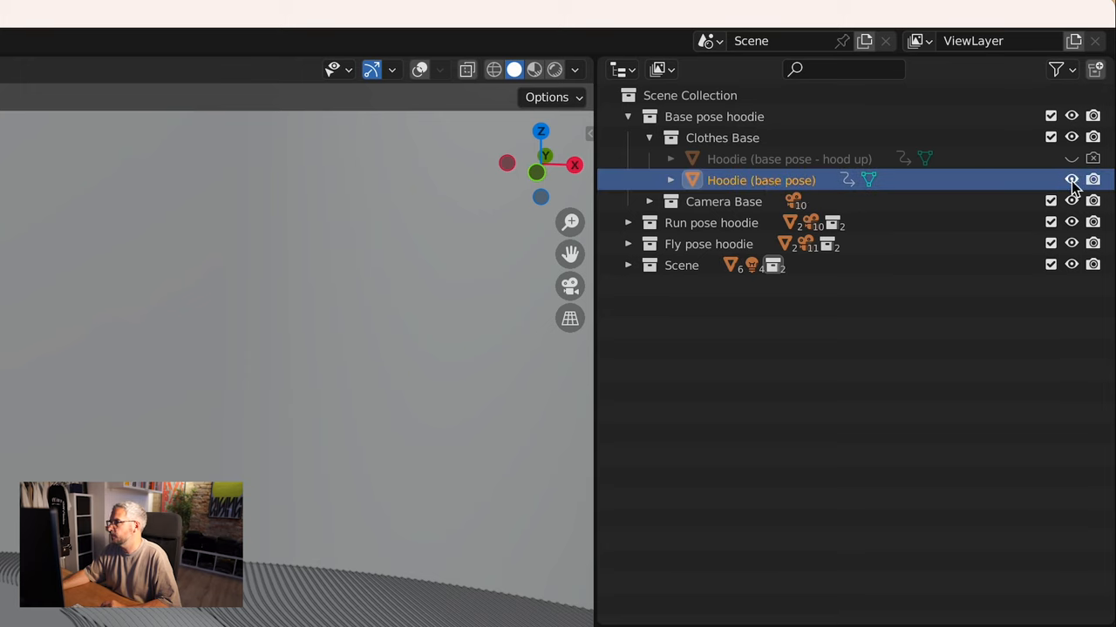
{"action": "left_click", "coordinate": [1071, 159]}
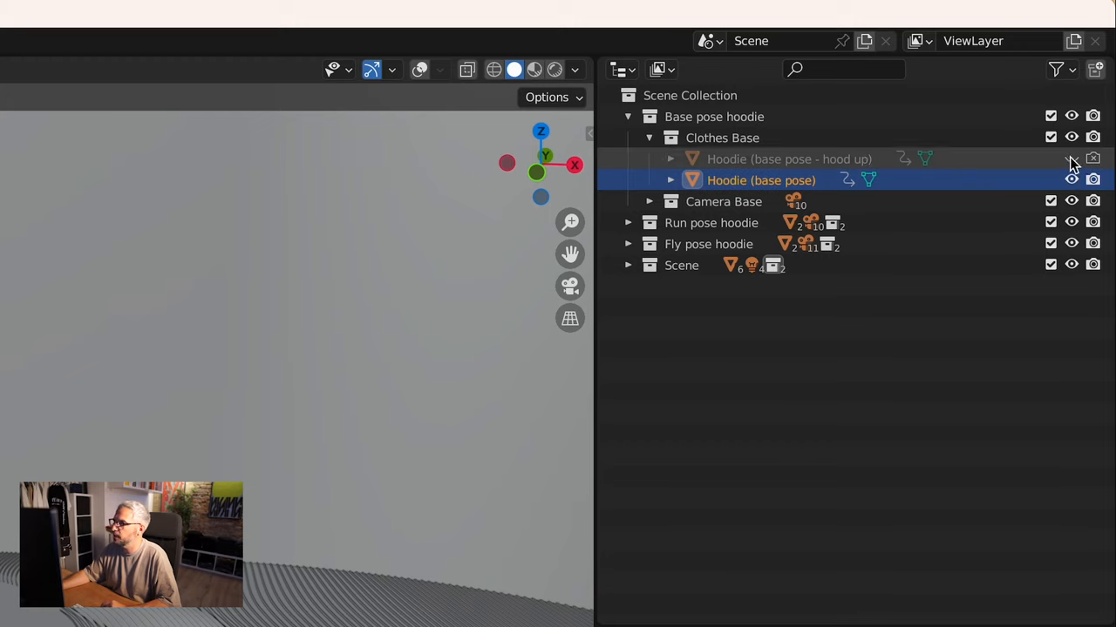
{"action": "left_click", "coordinate": [1071, 158]}
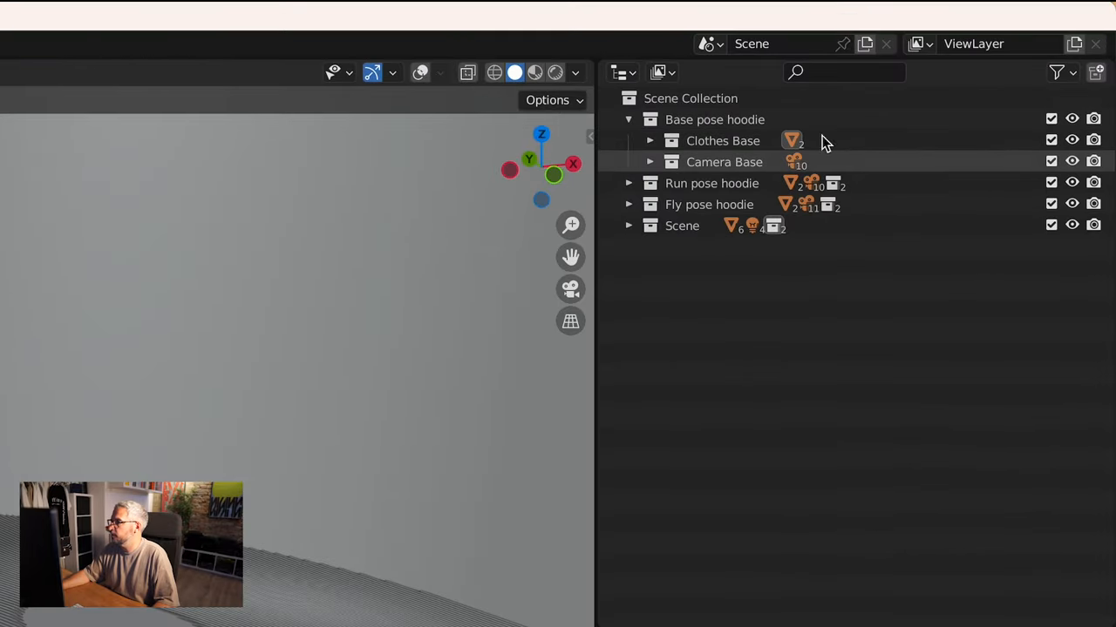
Exclude the Base pose hoodie collection, expand Run pose hoodie, and view it from the front.
{"action": "left_click", "coordinate": [1051, 119]}
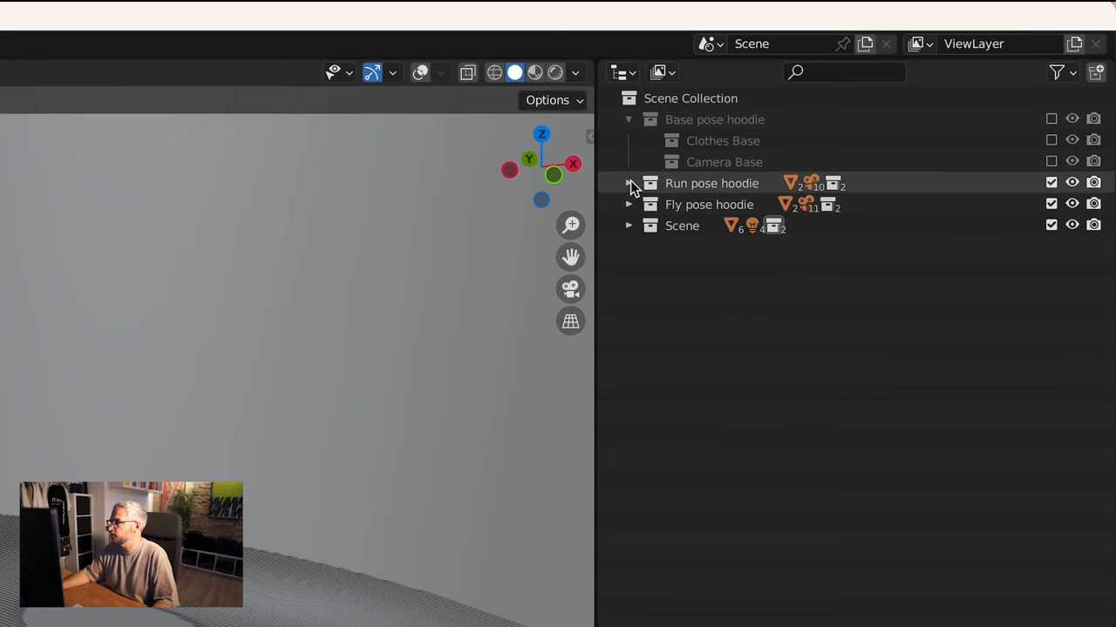
{"action": "left_click", "coordinate": [628, 183]}
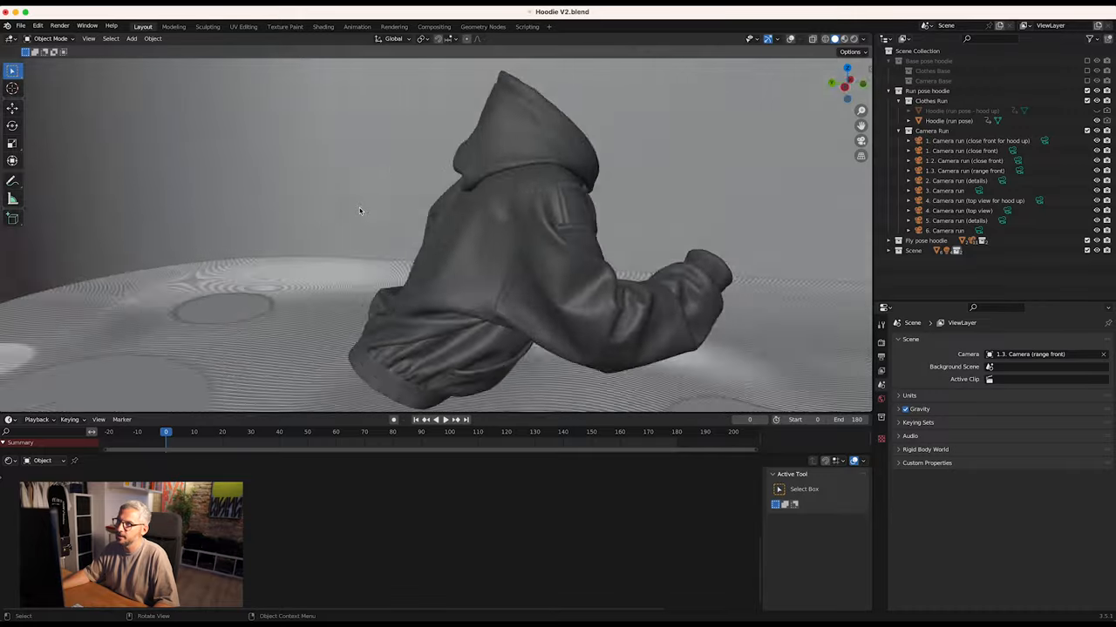
{"action": "left_click_drag", "start_coordinate": [436, 244], "coordinate": [435, 157]}
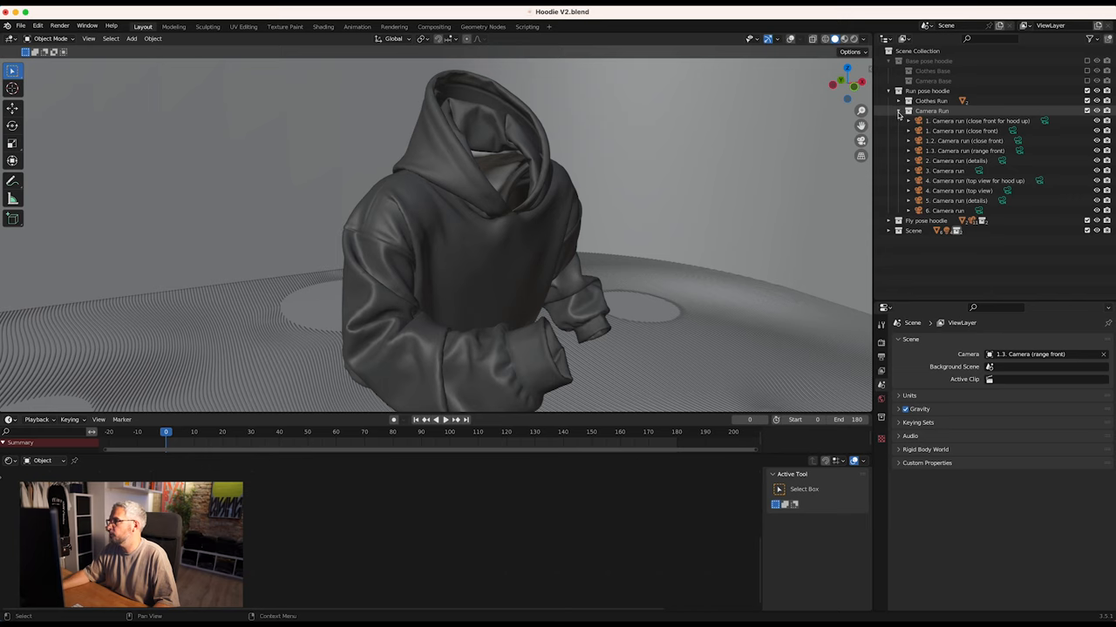
Collapse the run cameras, scrub through the fly-pose animation, then exclude Fly pose hoodie.
{"action": "left_click", "coordinate": [888, 91]}
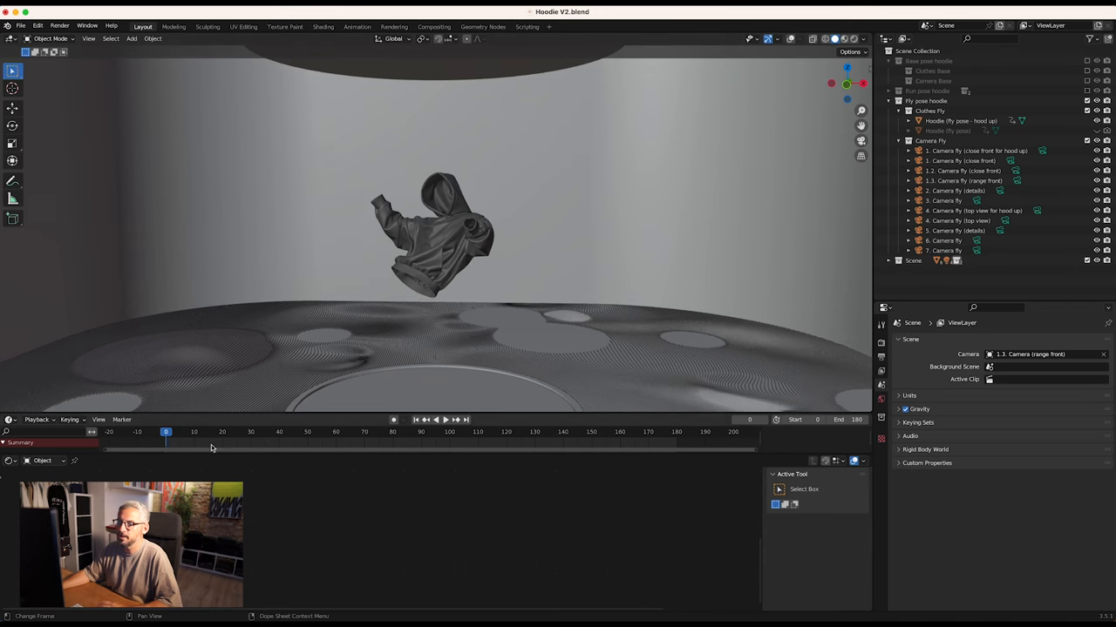
{"action": "left_click", "coordinate": [435, 419]}
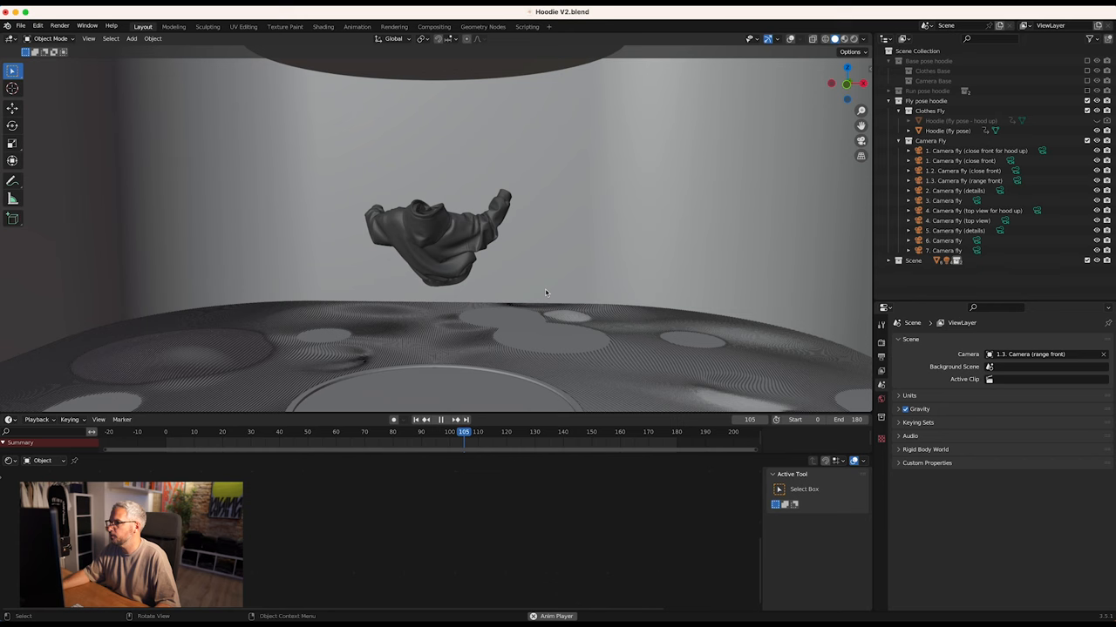
{"action": "left_click", "coordinate": [441, 420]}
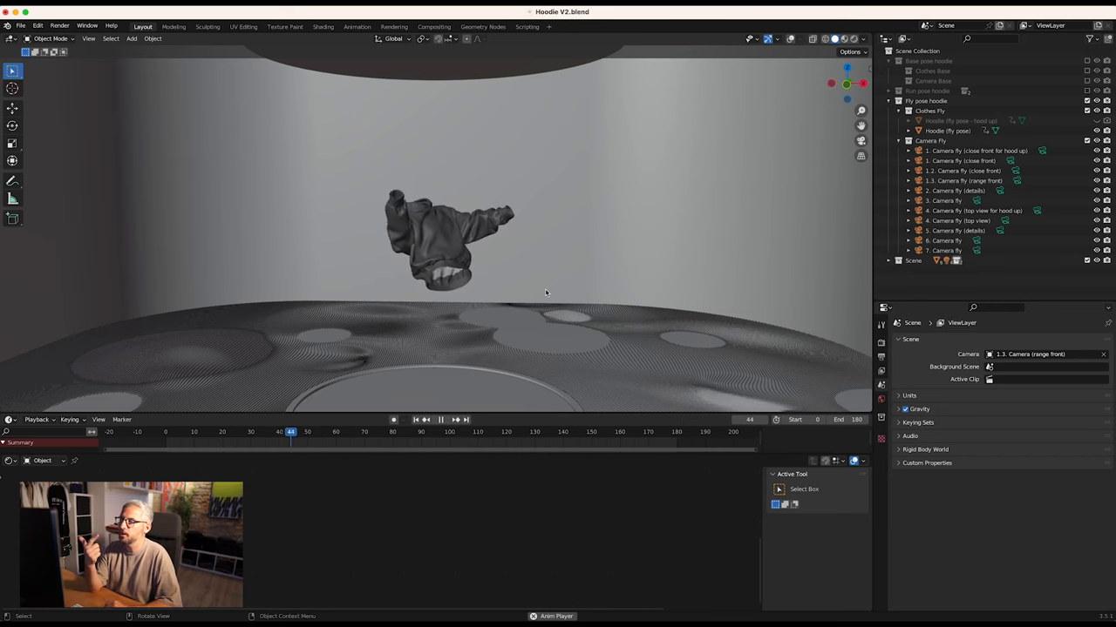
{"action": "left_click", "coordinate": [426, 420]}
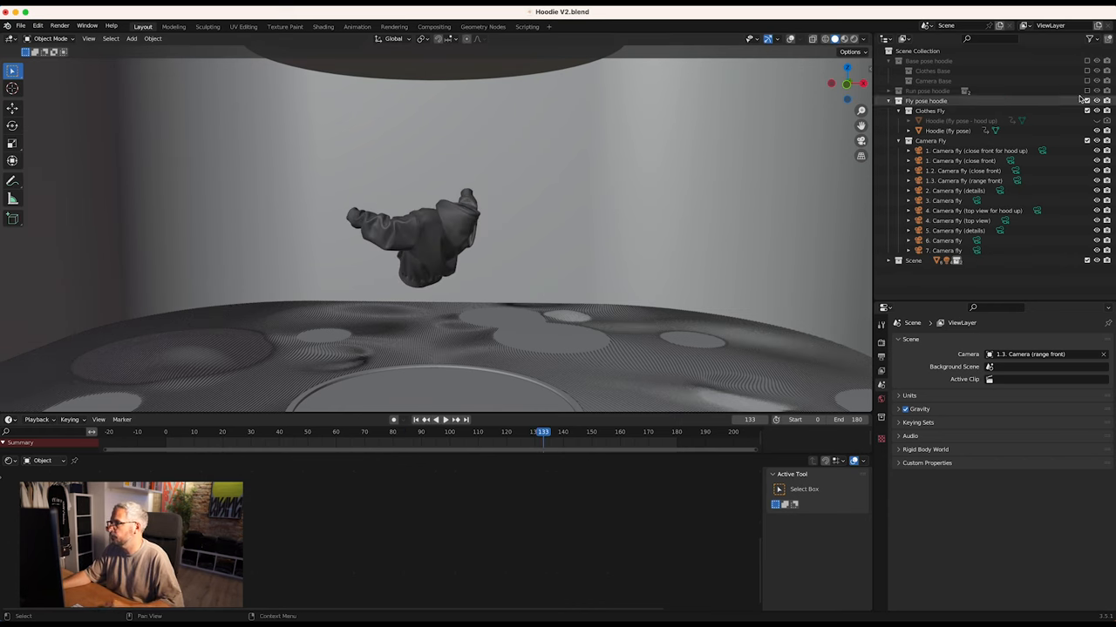
{"action": "left_click", "coordinate": [887, 100]}
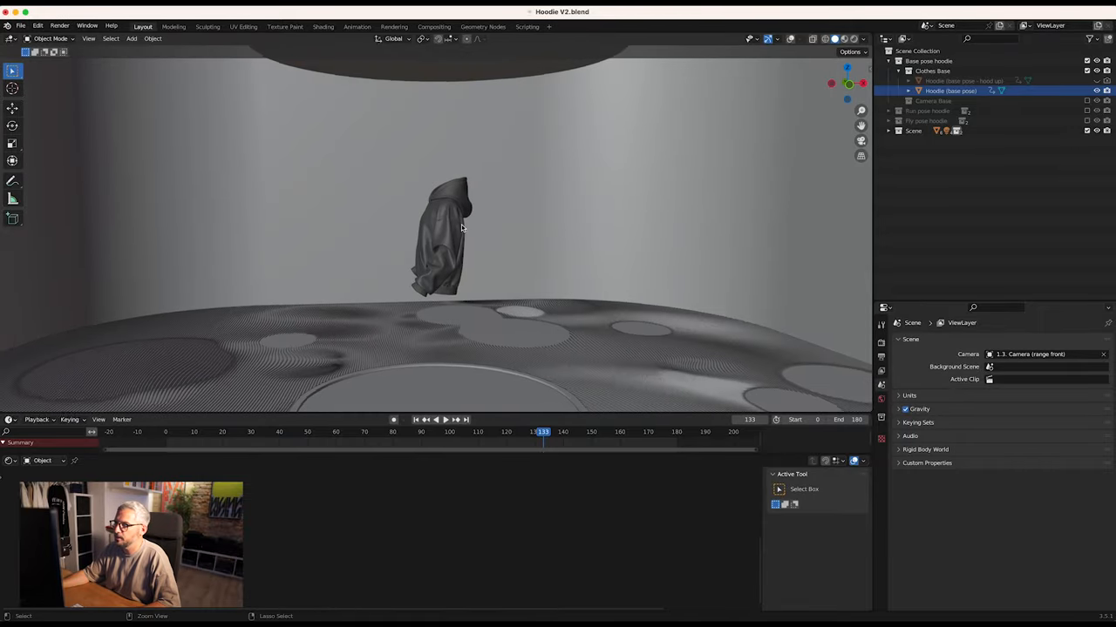
Select the base-pose hoodie and set the timeline back to frame 0.
{"action": "left_click", "coordinate": [416, 419]}
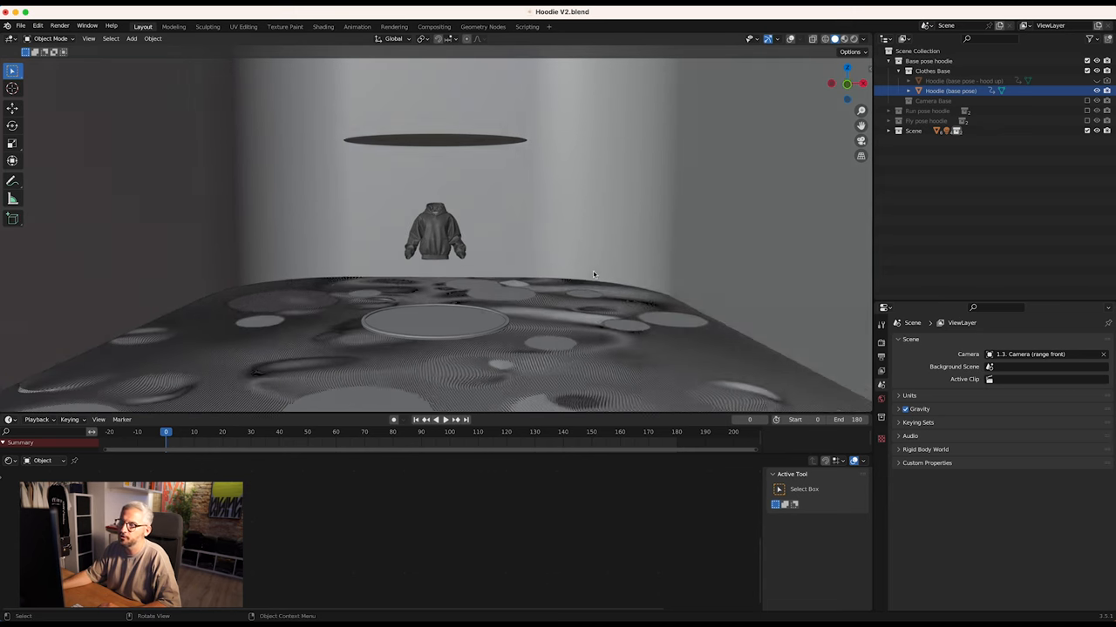
{"action": "left_click", "coordinate": [435, 419]}
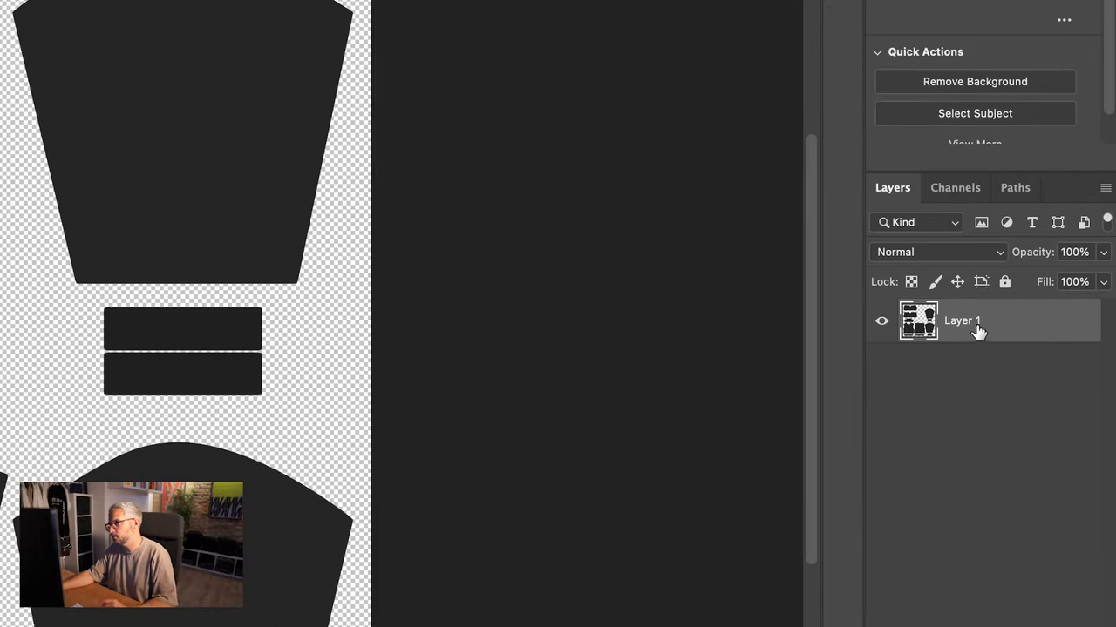
Rename the Layer 1 template layer to 'Hide Me'.
{"action": "double_click", "coordinate": [961, 321]}
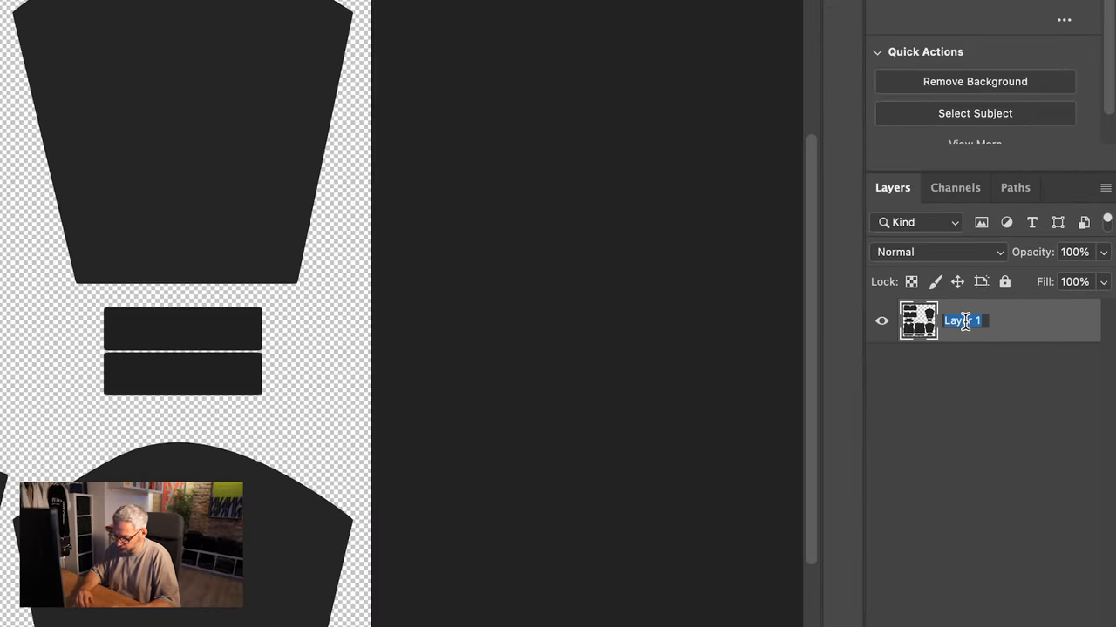
{"action": "type", "text": "Hide Me"}
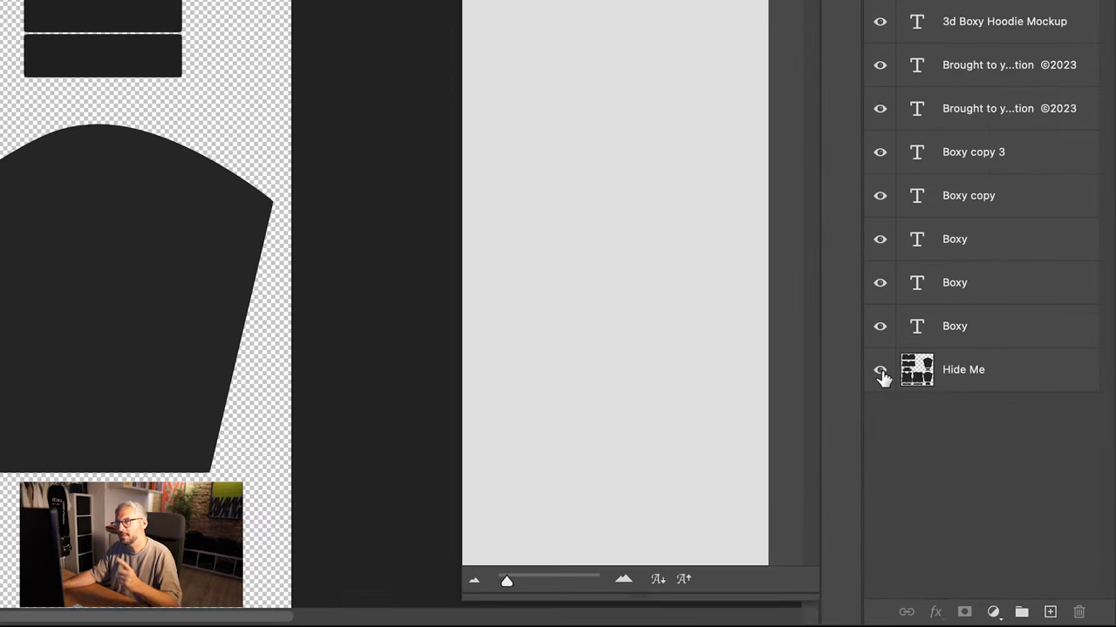
Hide the Hide Me layer and export transparent PNG-24 'Hoodie-UV-design.png' to the Desktop.
{"action": "left_click", "coordinate": [879, 370]}
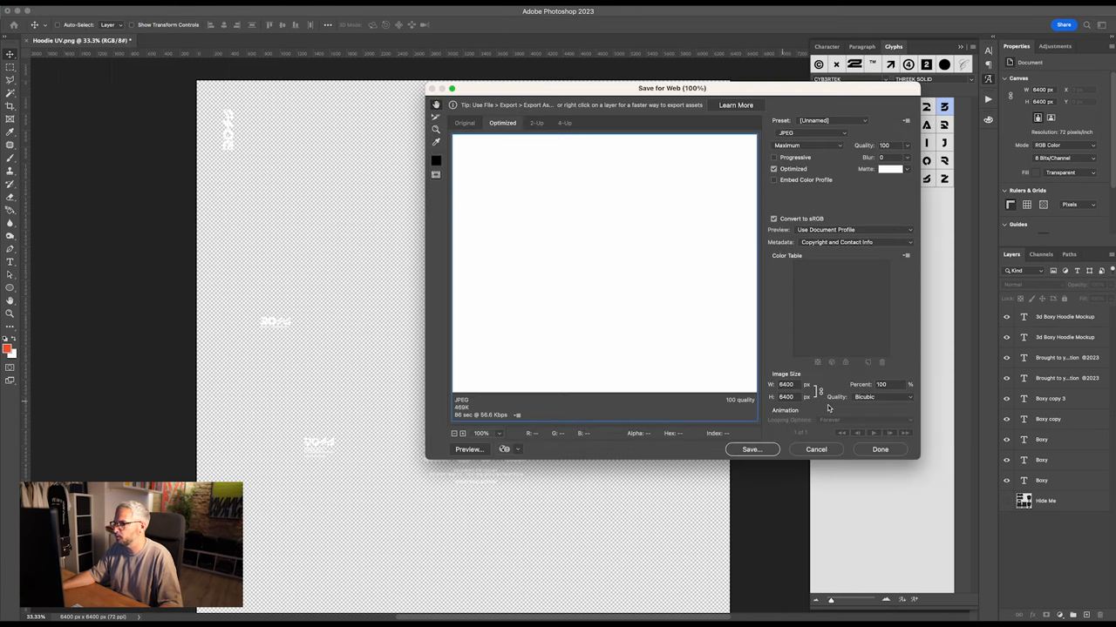
{"action": "left_click", "coordinate": [789, 133]}
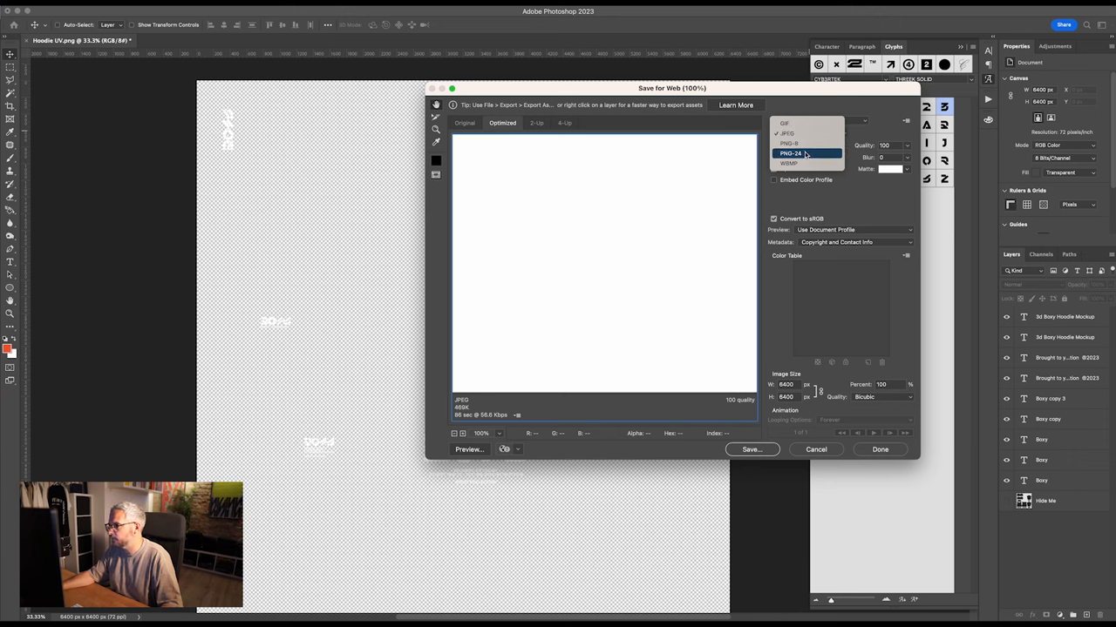
{"action": "left_click", "coordinate": [791, 153]}
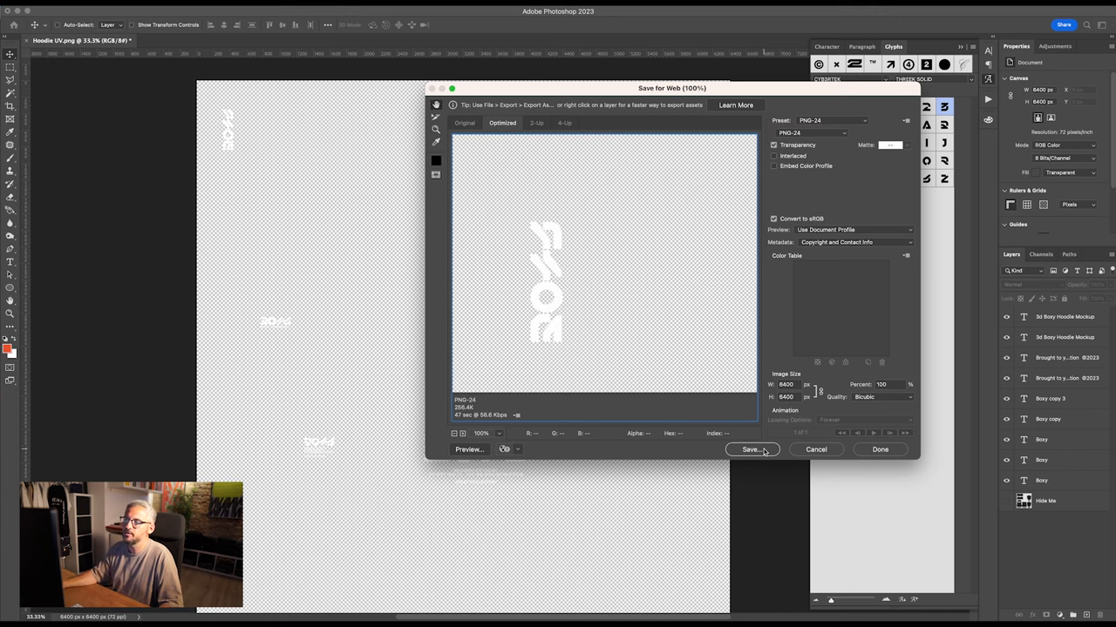
{"action": "left_click", "coordinate": [751, 450]}
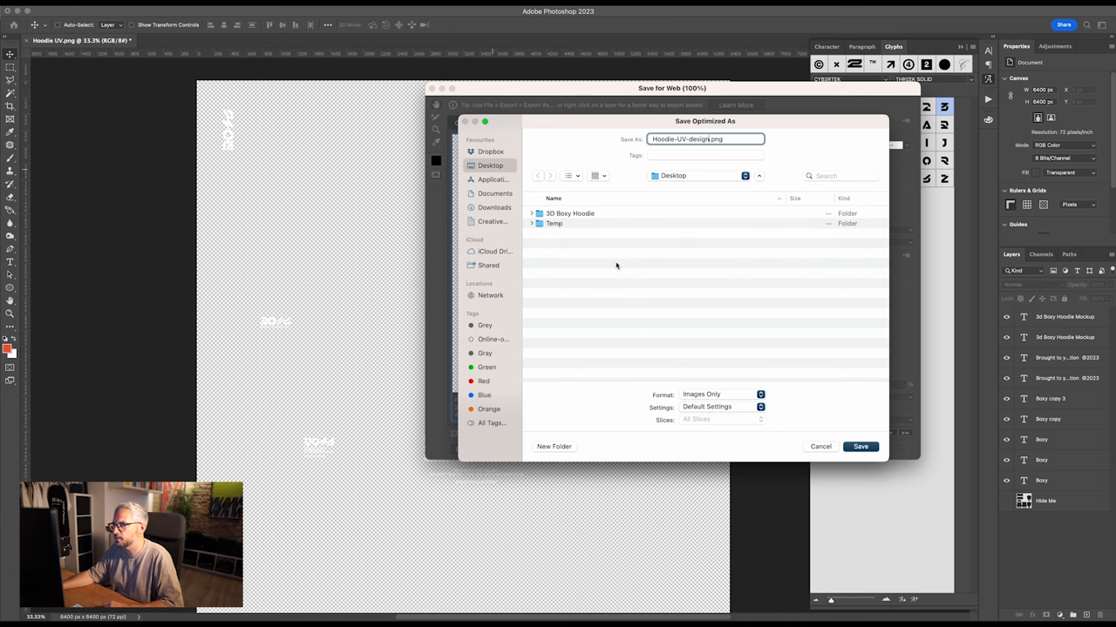
{"action": "left_click", "coordinate": [820, 446]}
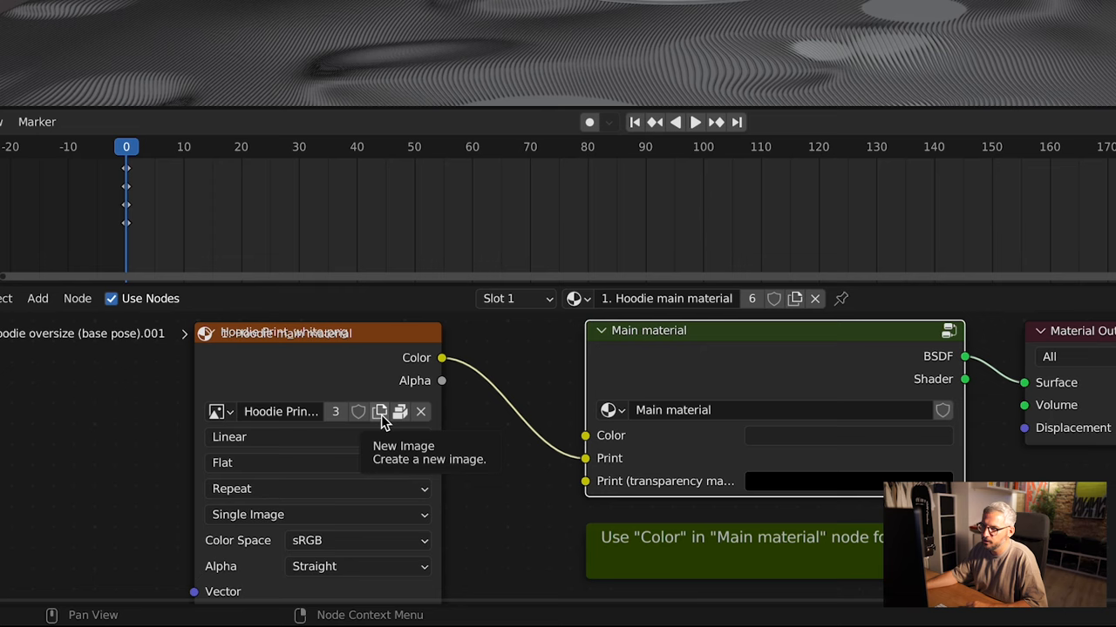
Load Hoodie-UV-design.png into the main material's Image Texture node.
{"action": "left_click", "coordinate": [380, 412]}
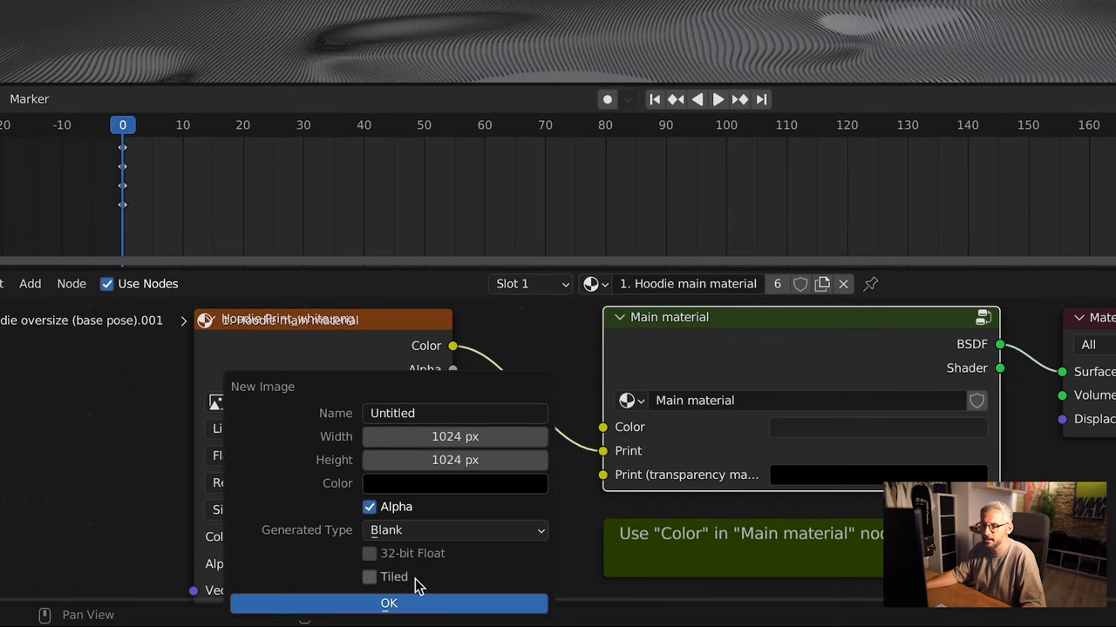
{"action": "left_click", "coordinate": [389, 603]}
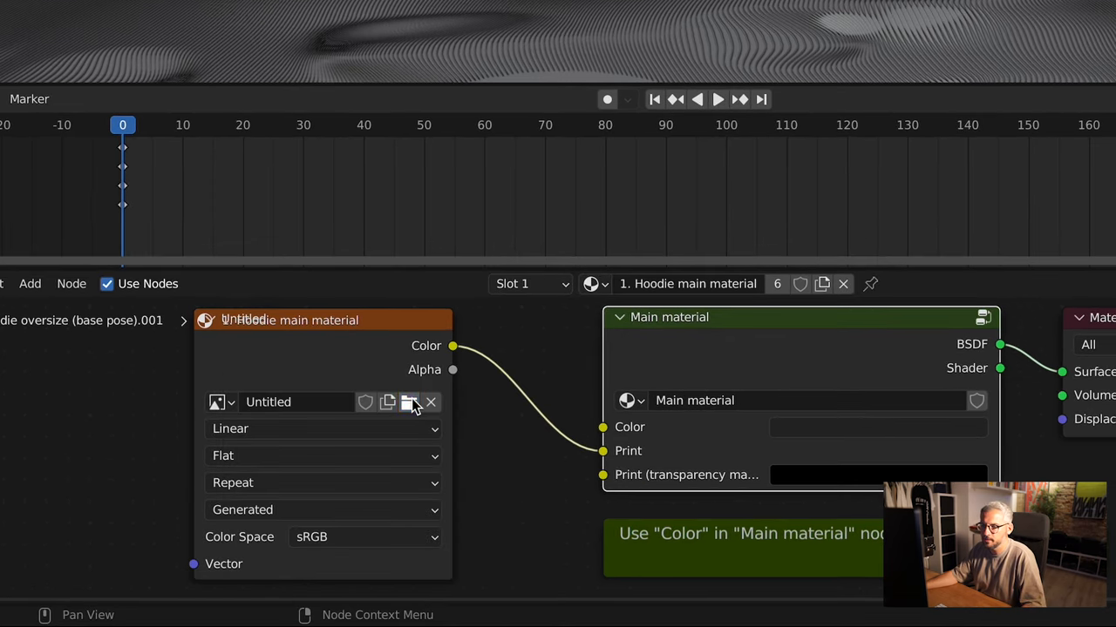
{"action": "left_click", "coordinate": [410, 402]}
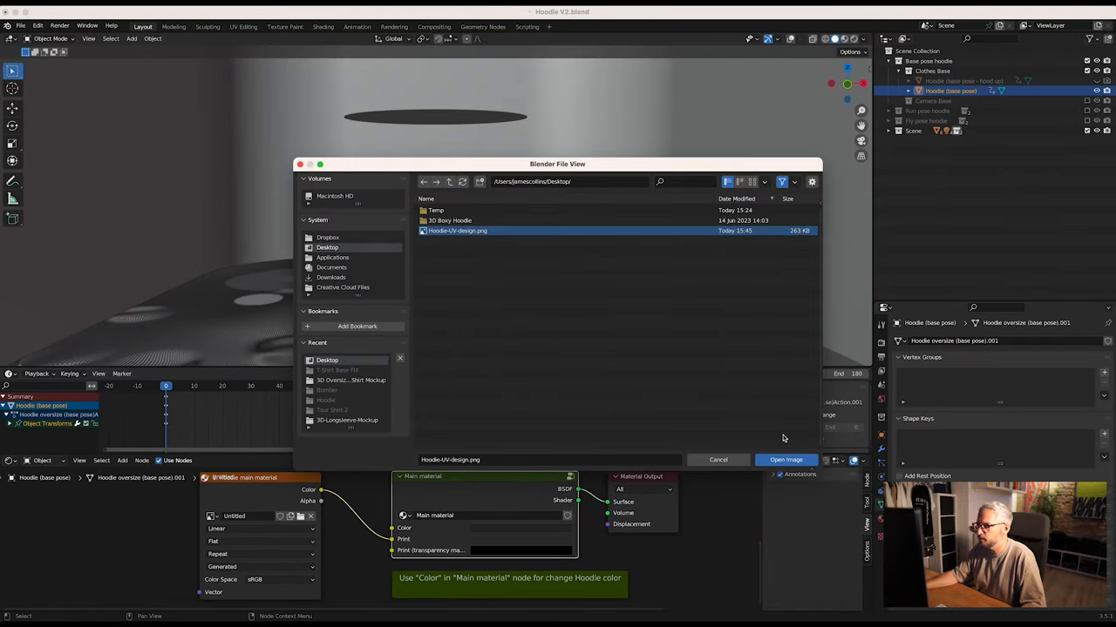
{"action": "left_click", "coordinate": [785, 460]}
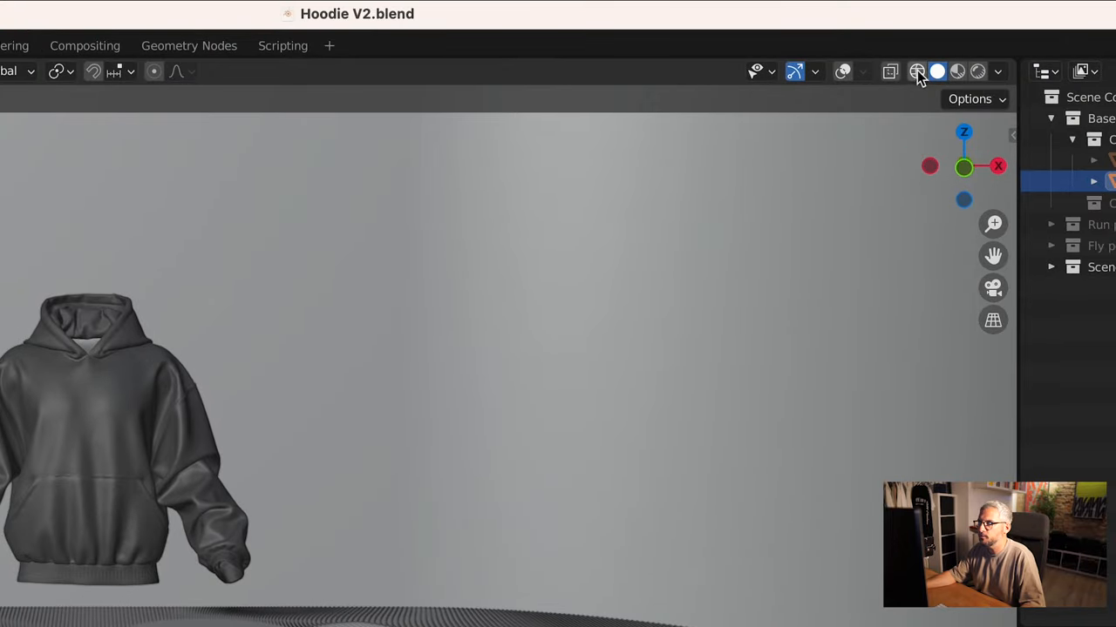
{"action": "mouse_move", "coordinate": [917, 71]}
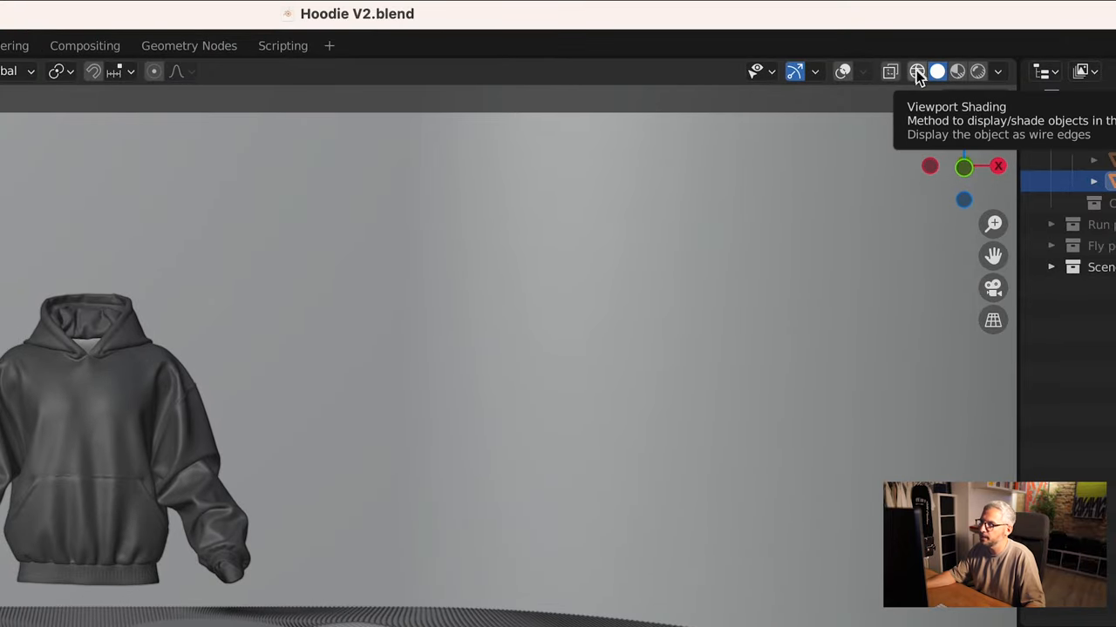
{"action": "mouse_move", "coordinate": [937, 71]}
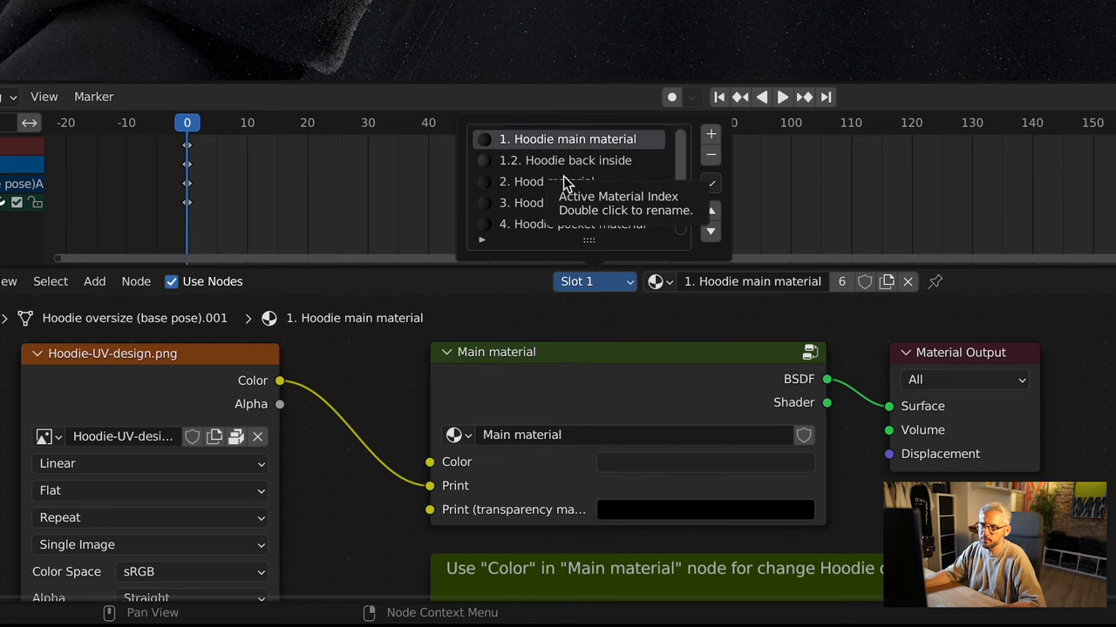
Switch the Shader Editor to the 4. Hoodie pocket material slot.
{"action": "scroll", "scroll_direction": "down", "scroll_amount": 3}
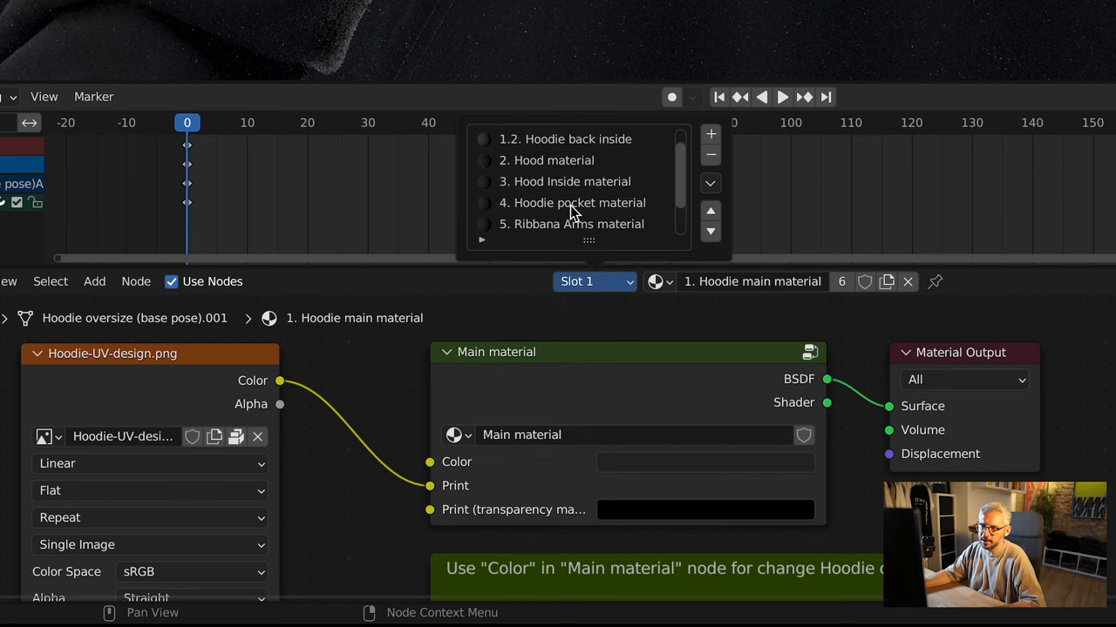
{"action": "left_click", "coordinate": [577, 203]}
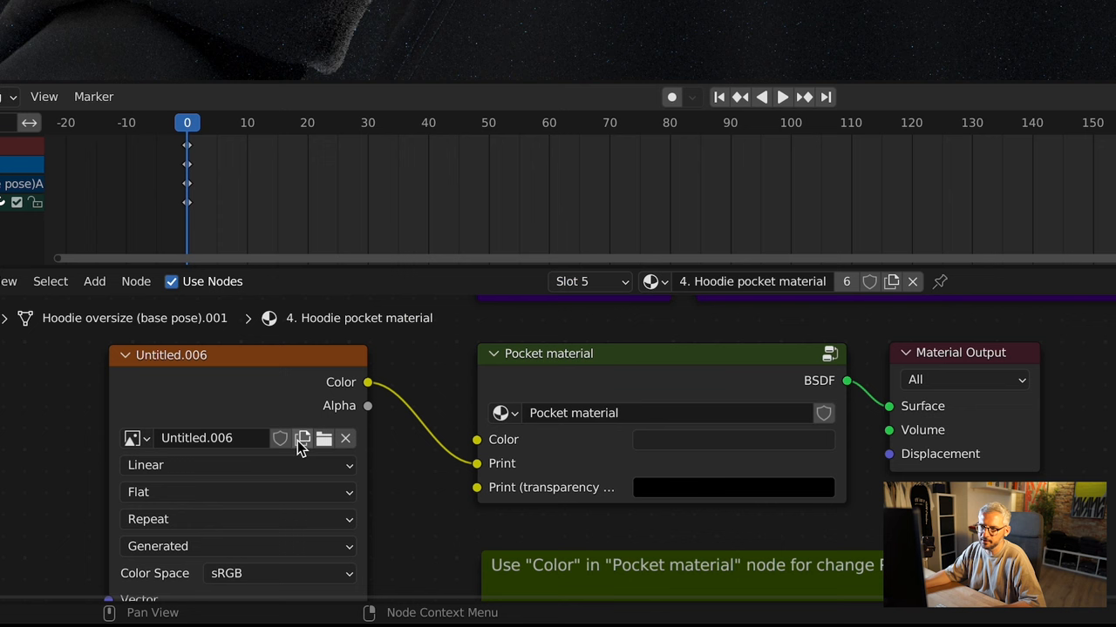
Load Hoodie-UV-design.png from the Desktop into the pocket material's Image Texture node.
{"action": "left_click", "coordinate": [302, 438]}
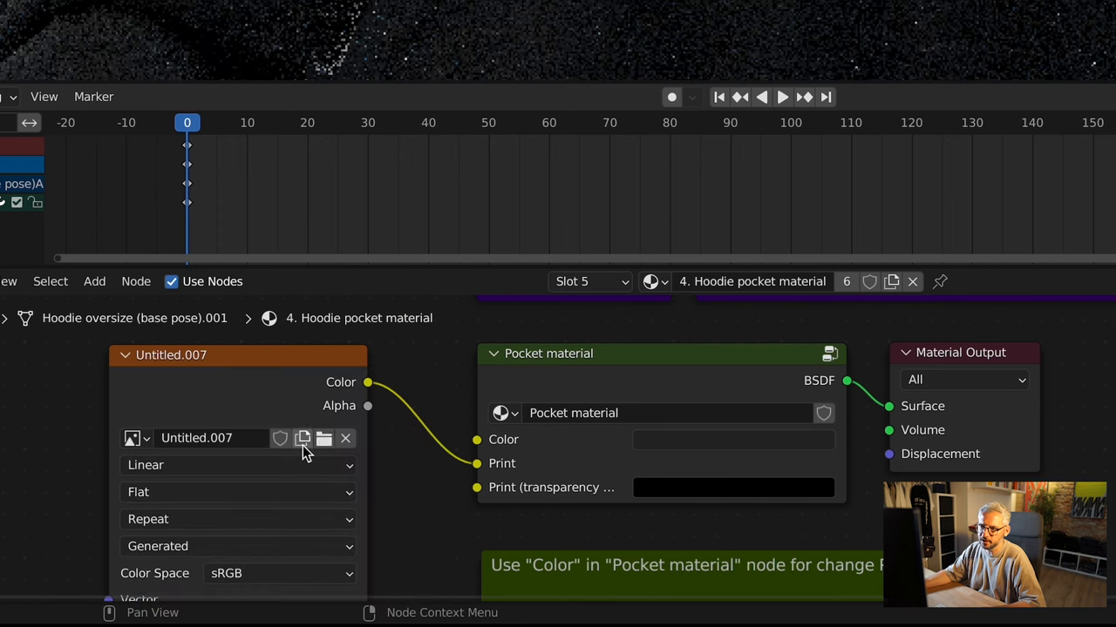
{"action": "left_click", "coordinate": [323, 438]}
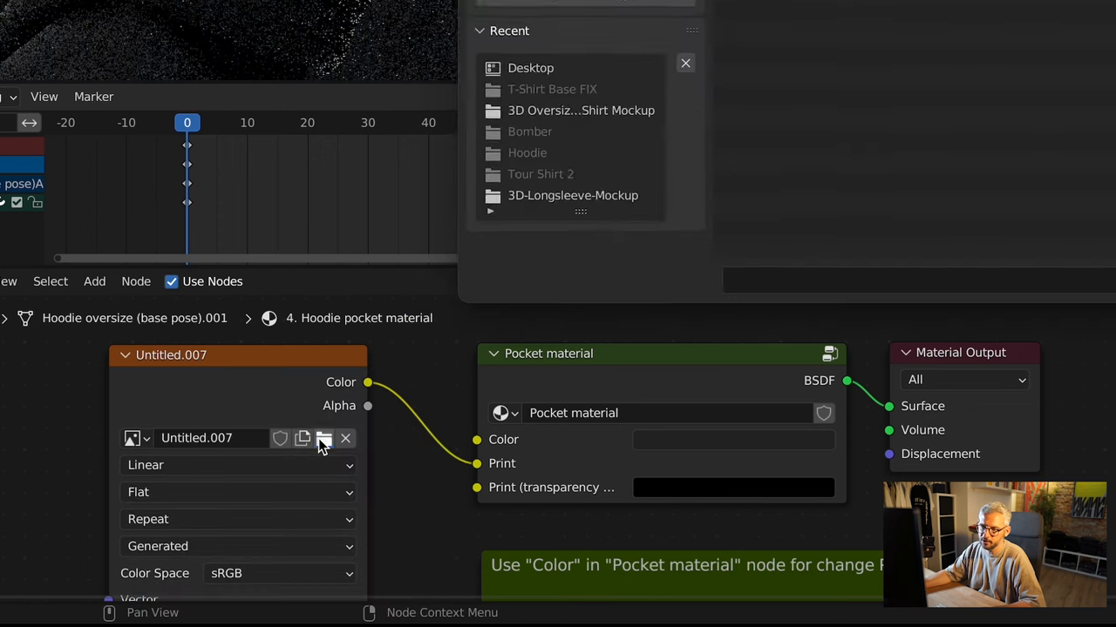
{"action": "left_click", "coordinate": [324, 438]}
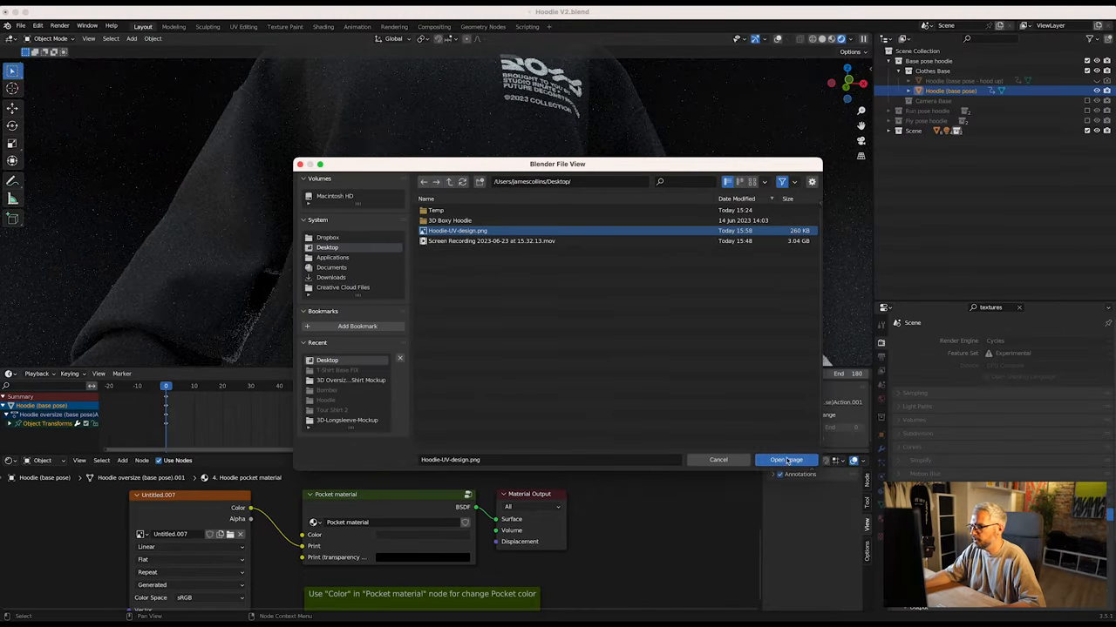
{"action": "left_click", "coordinate": [786, 460]}
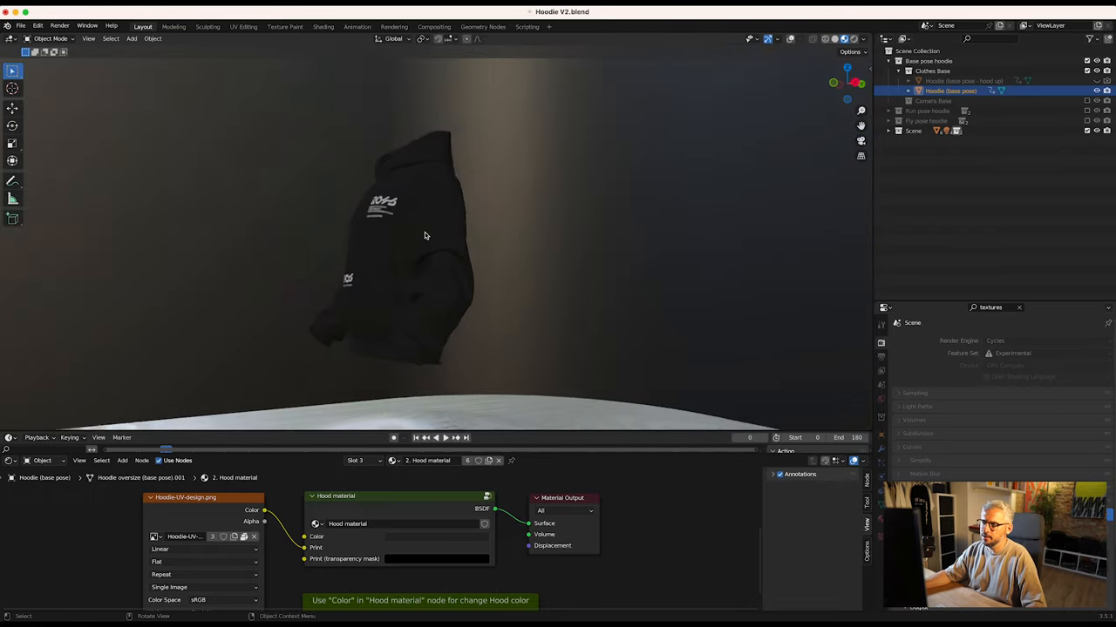
{"action": "left_click_drag", "start_coordinate": [426, 235], "coordinate": [436, 288]}
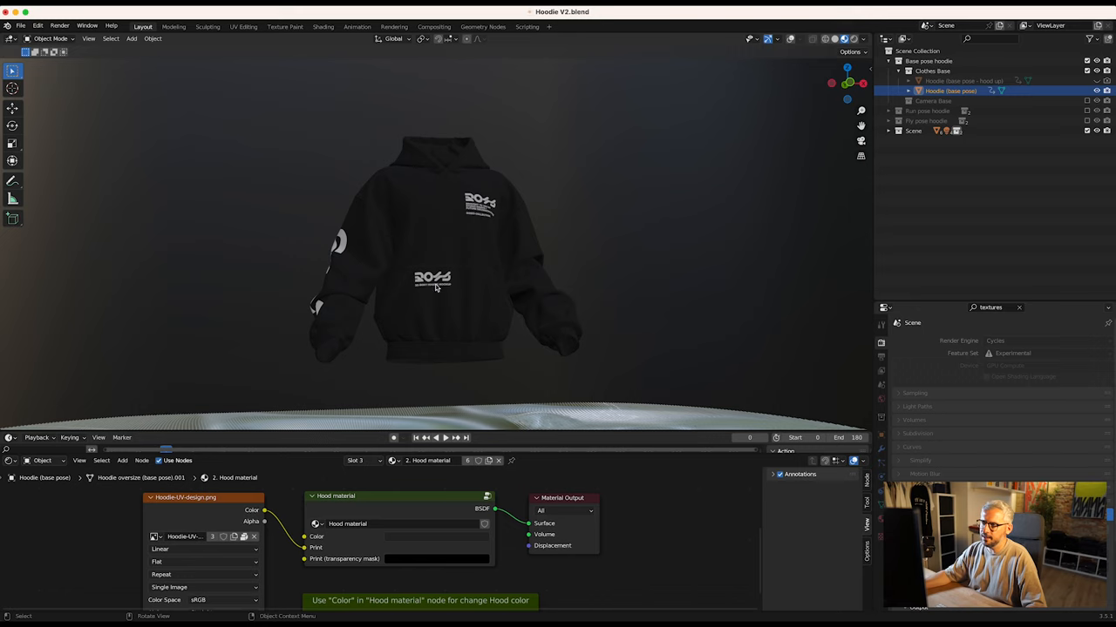
{"action": "mouse_move", "coordinate": [419, 289]}
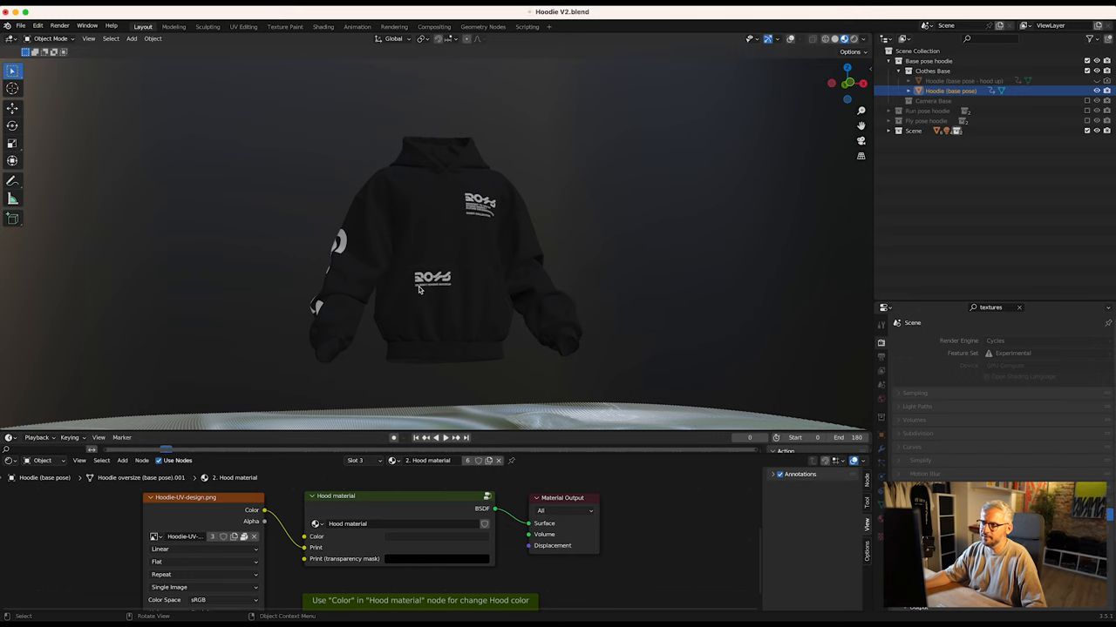
{"action": "mouse_move", "coordinate": [421, 216]}
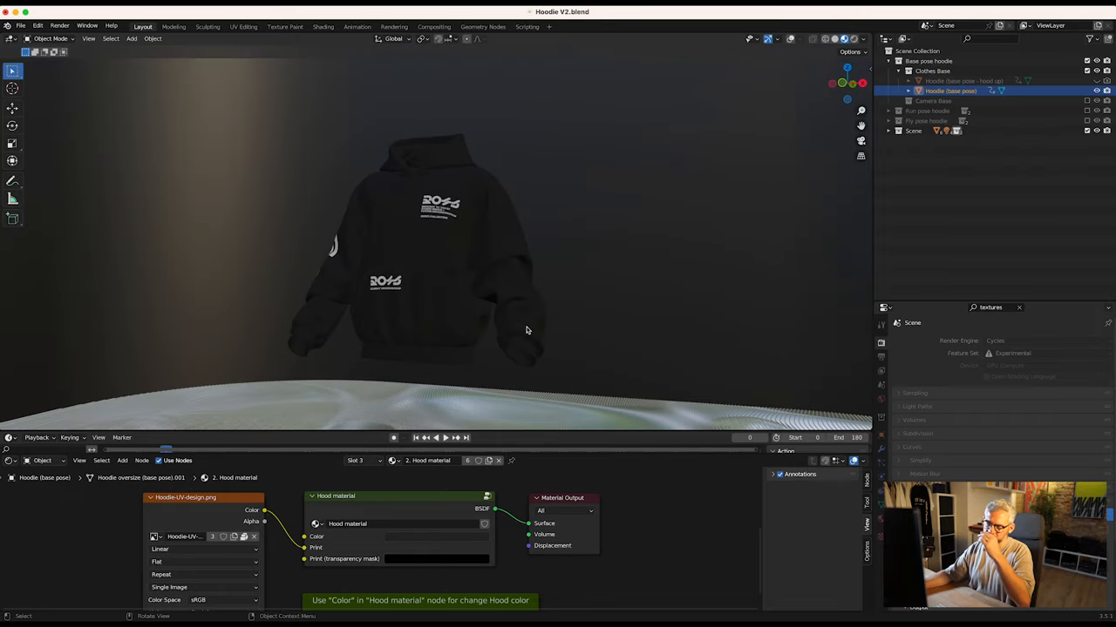
{"action": "left_click_drag", "start_coordinate": [526, 330], "coordinate": [479, 246]}
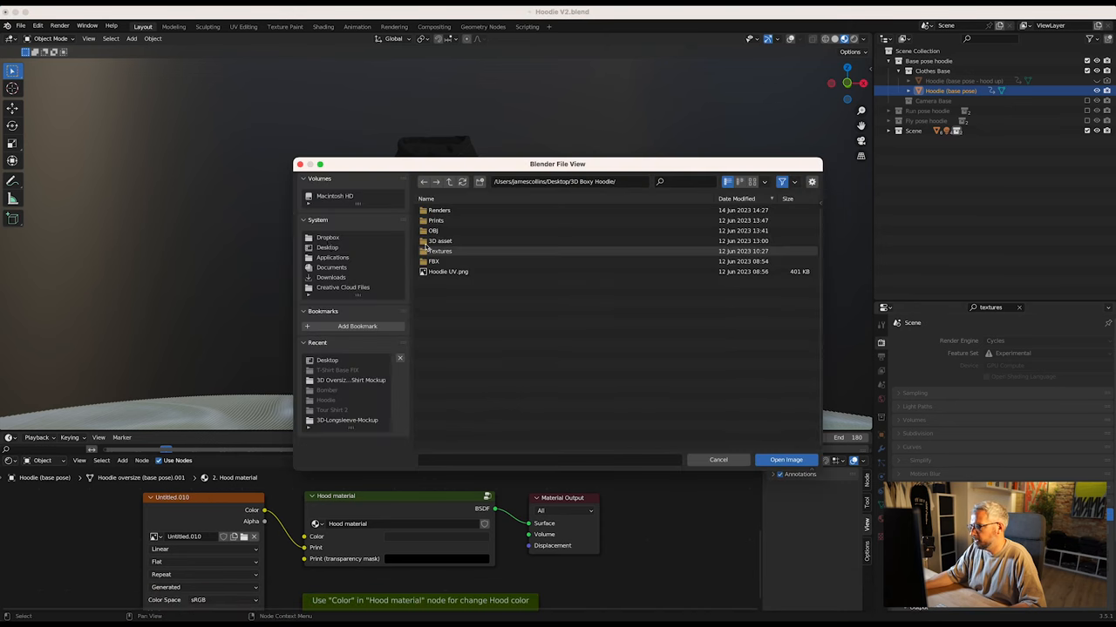
Load Hoodie-UV-design-2.png into the main hoodie material's image texture.
{"action": "left_click", "coordinate": [785, 459]}
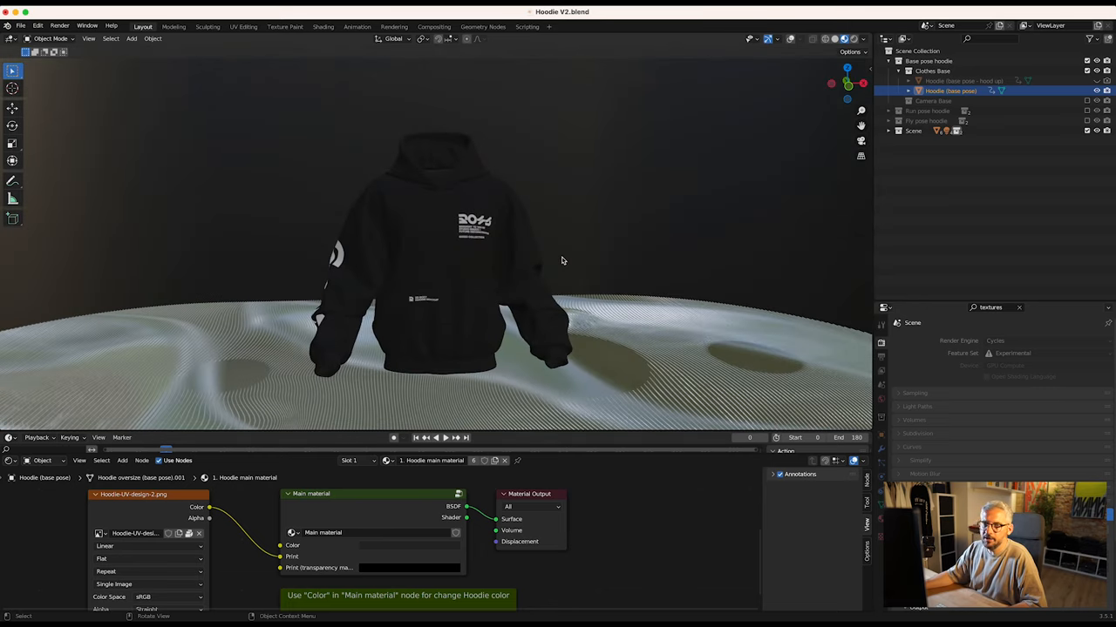
Set the body and pocket node group colours to white, then move to the next part's material.
{"action": "left_click", "coordinate": [409, 545]}
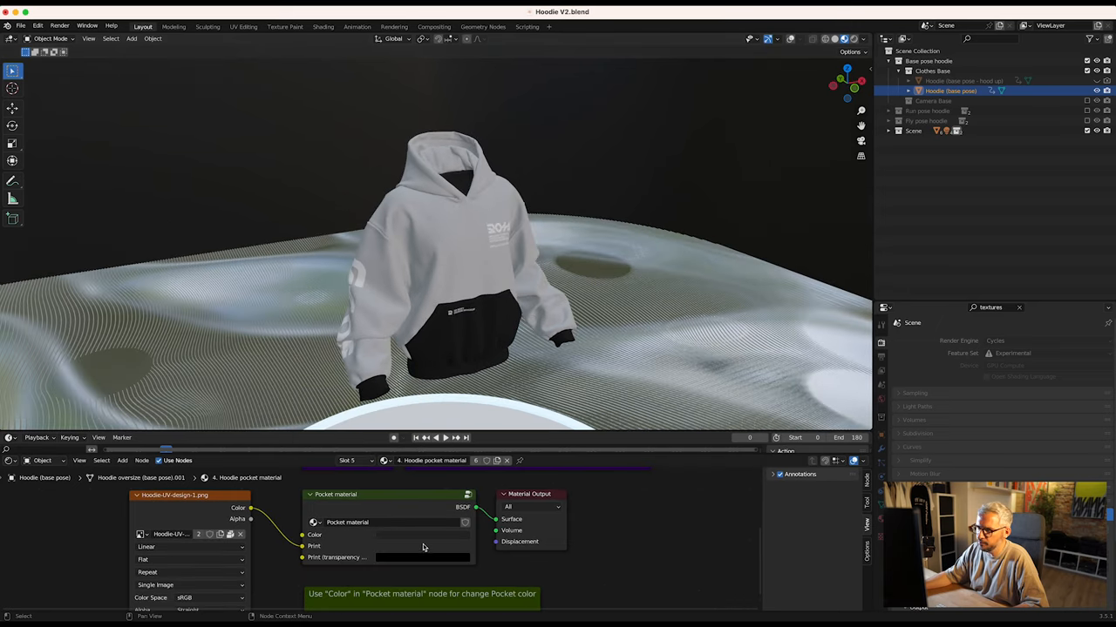
{"action": "left_click", "coordinate": [423, 534]}
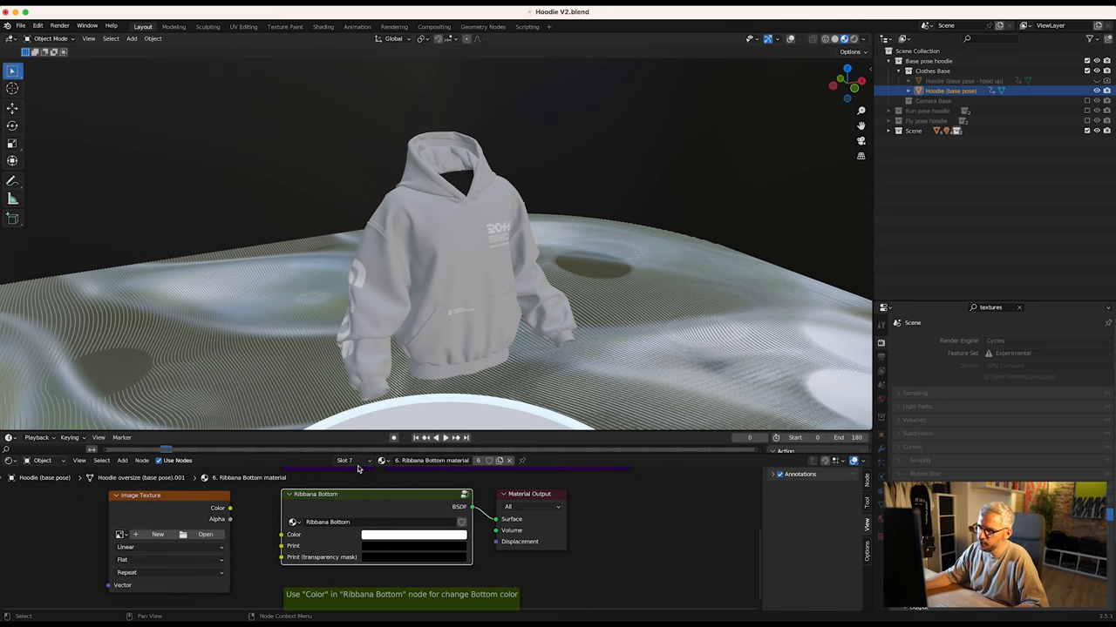
{"action": "left_click", "coordinate": [347, 460]}
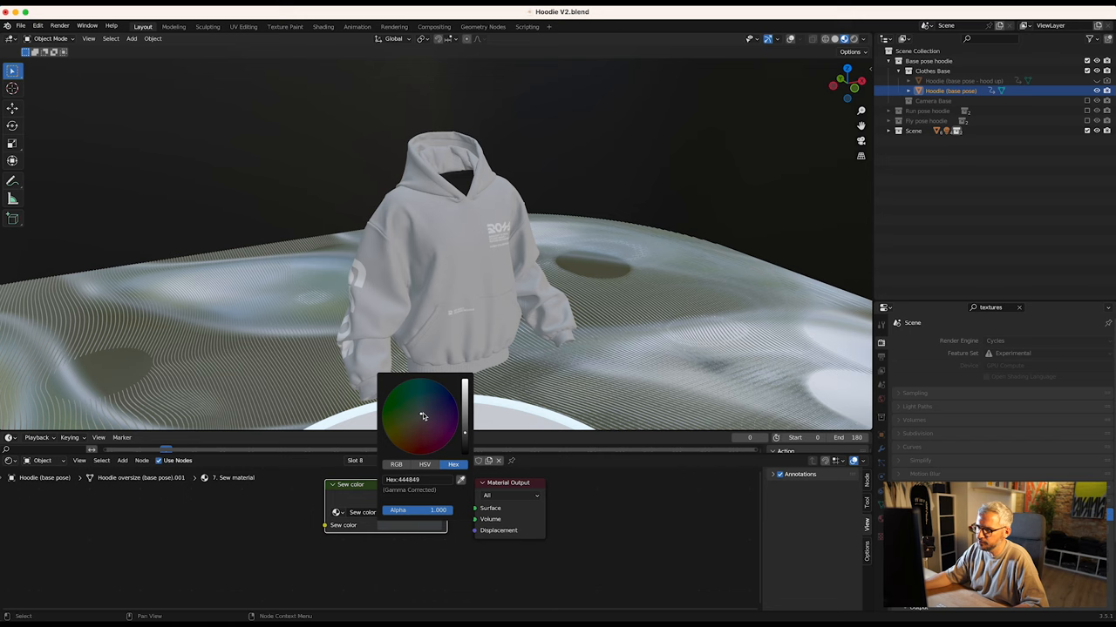
Try red, then blue, for the Sew stitching colour before settling on soft grey.
{"action": "left_click", "coordinate": [424, 416]}
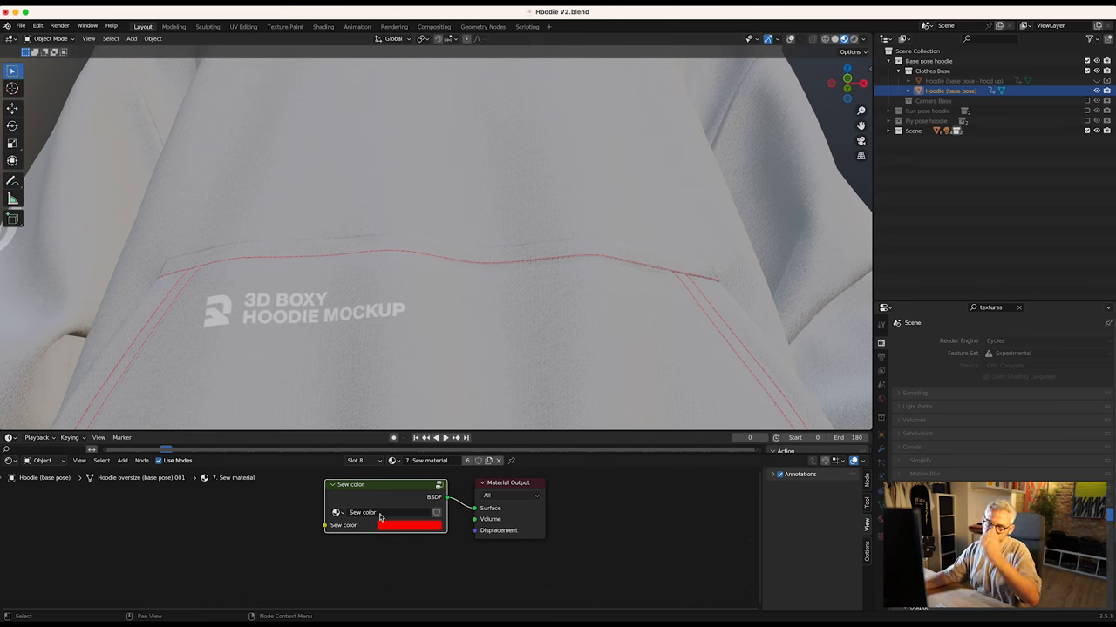
{"action": "left_click", "coordinate": [410, 524]}
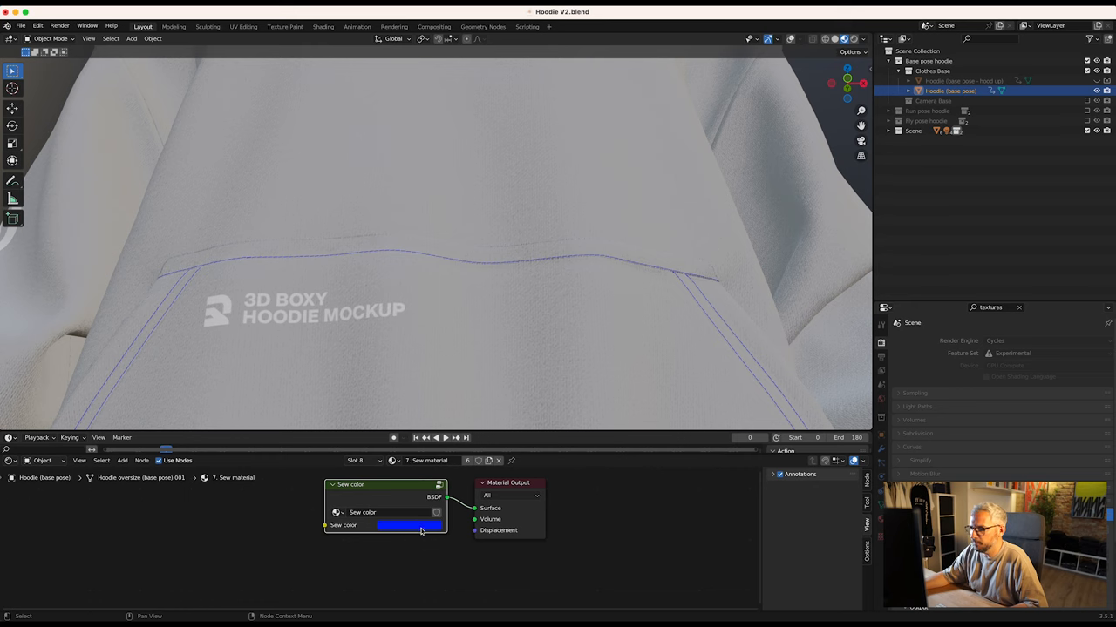
{"action": "left_click", "coordinate": [409, 526]}
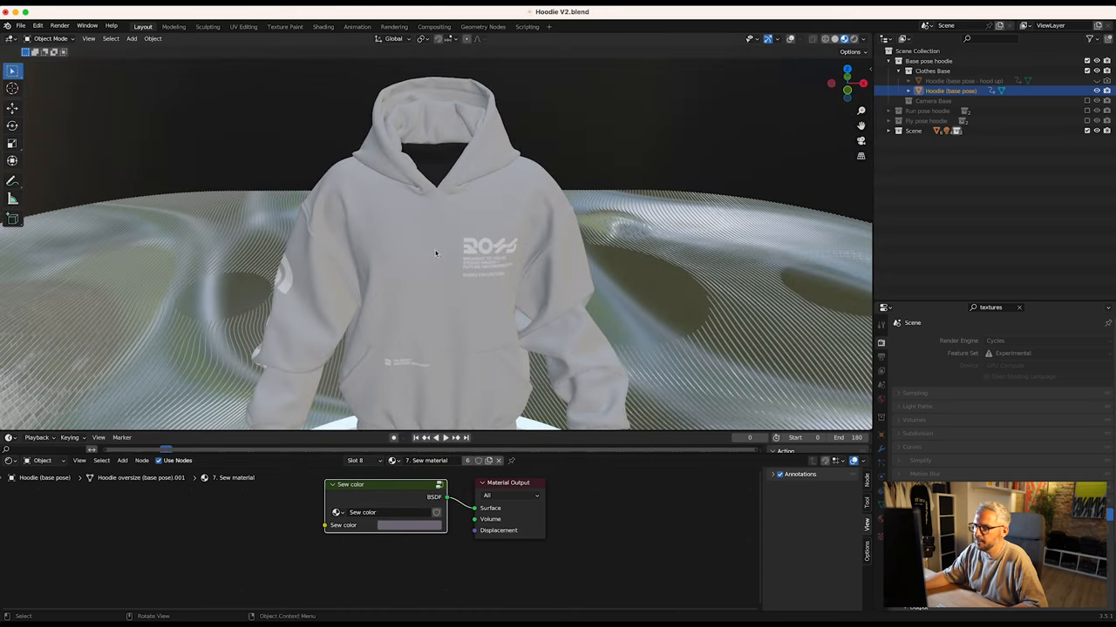
{"action": "left_click", "coordinate": [364, 461]}
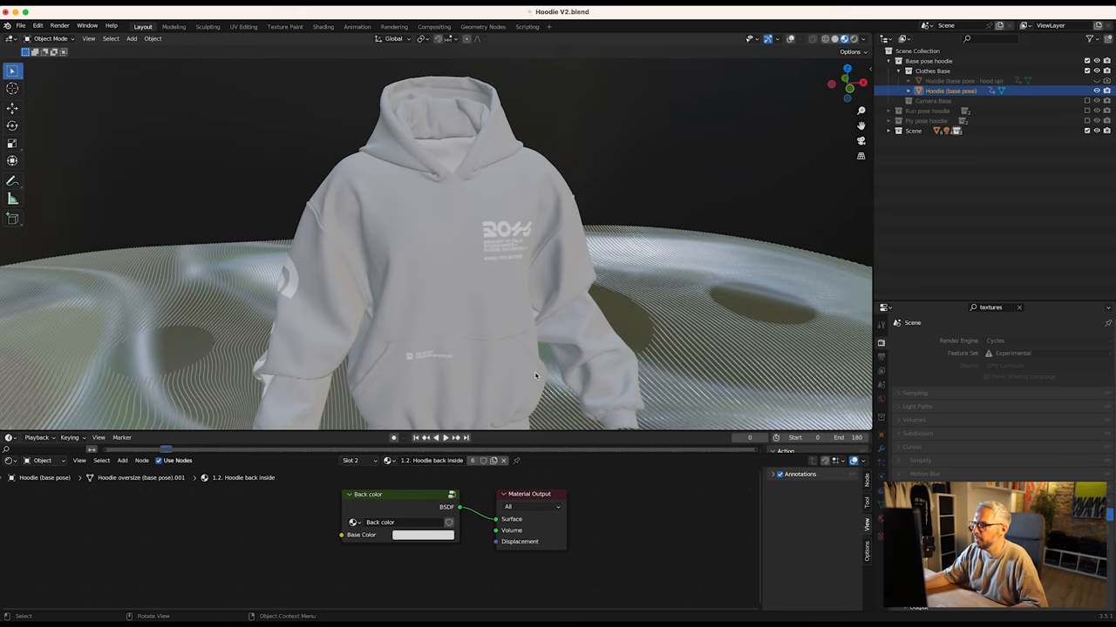
{"action": "mouse_move", "coordinate": [401, 601]}
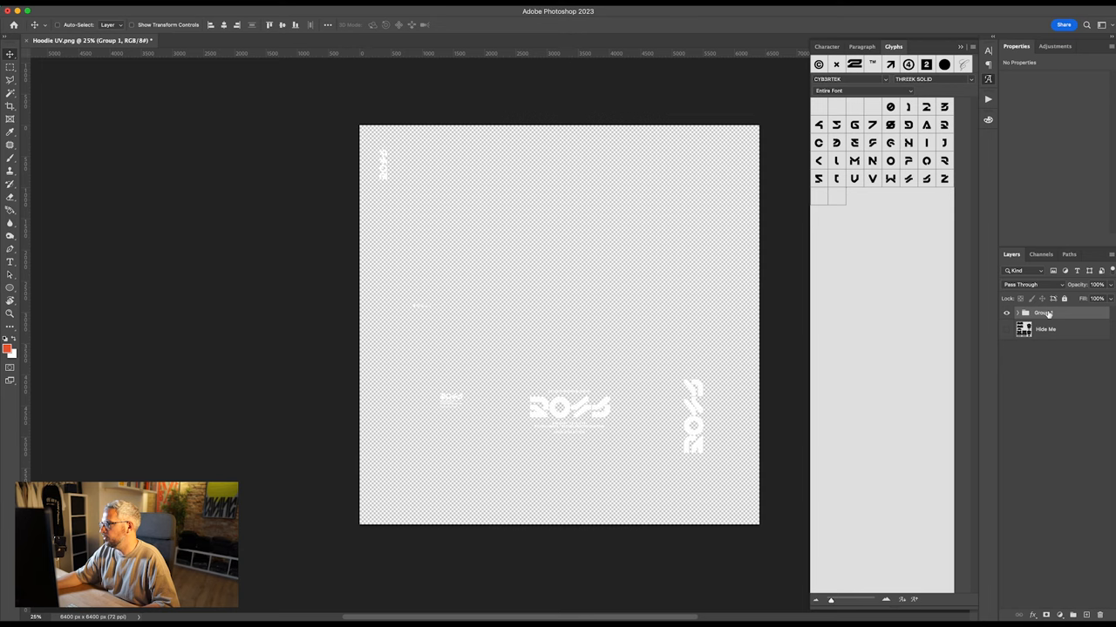
Add a red Color Overlay layer style to Group 1 in Photoshop.
{"action": "double_click", "coordinate": [1050, 313]}
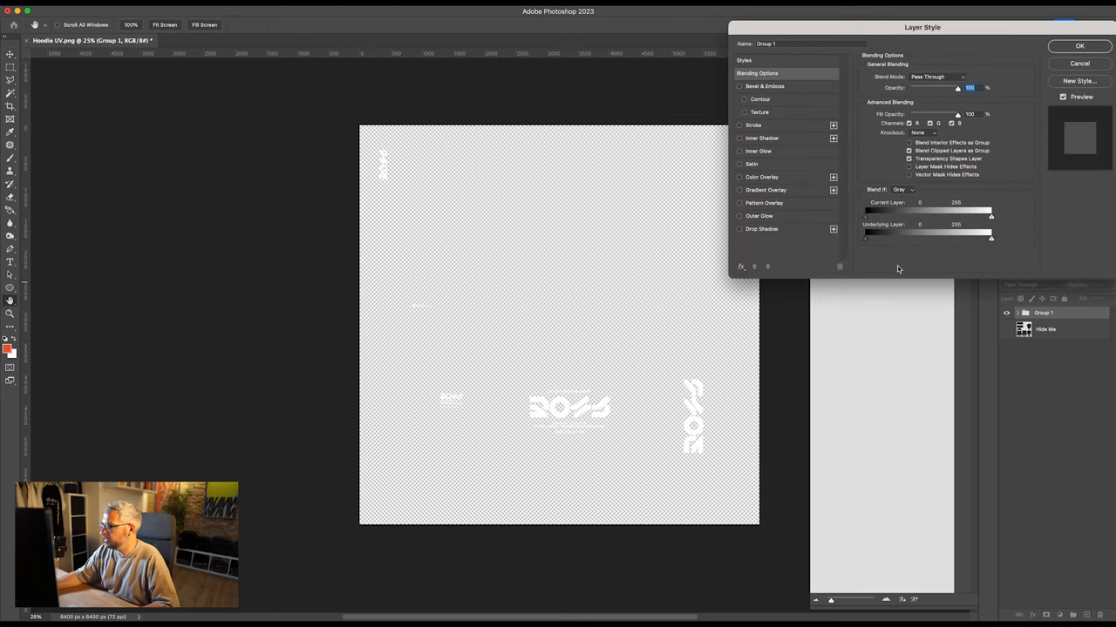
{"action": "left_click", "coordinate": [739, 177]}
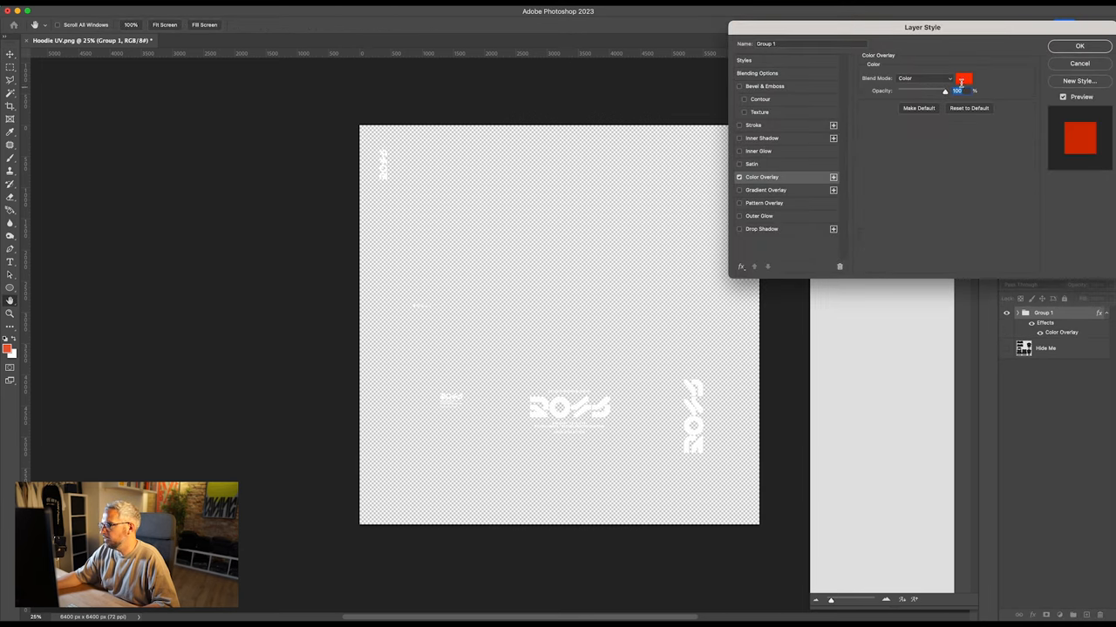
{"action": "left_click", "coordinate": [964, 79]}
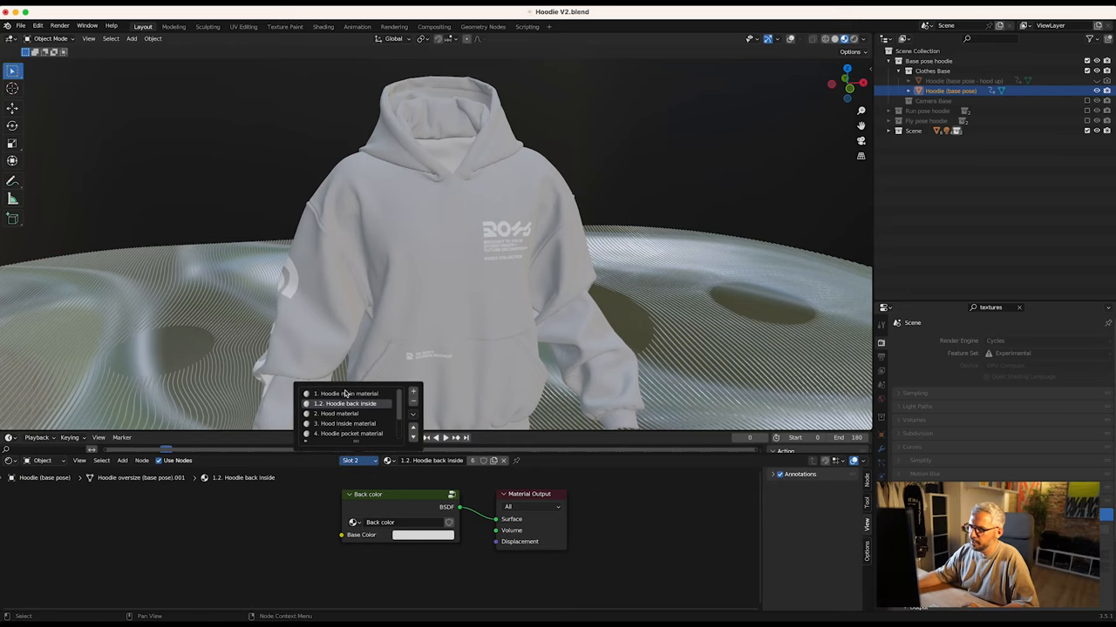
Switch to the slot 5 pocket material to use Hoodie-UV-design-red.png.
{"action": "left_click", "coordinate": [352, 393]}
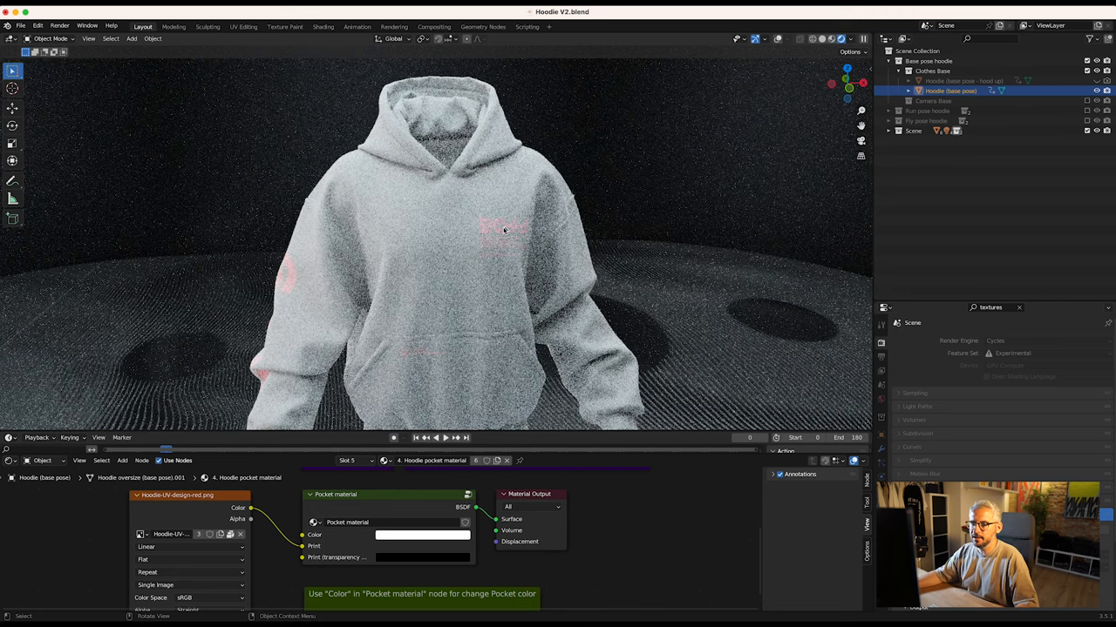
{"action": "mouse_move", "coordinate": [323, 411]}
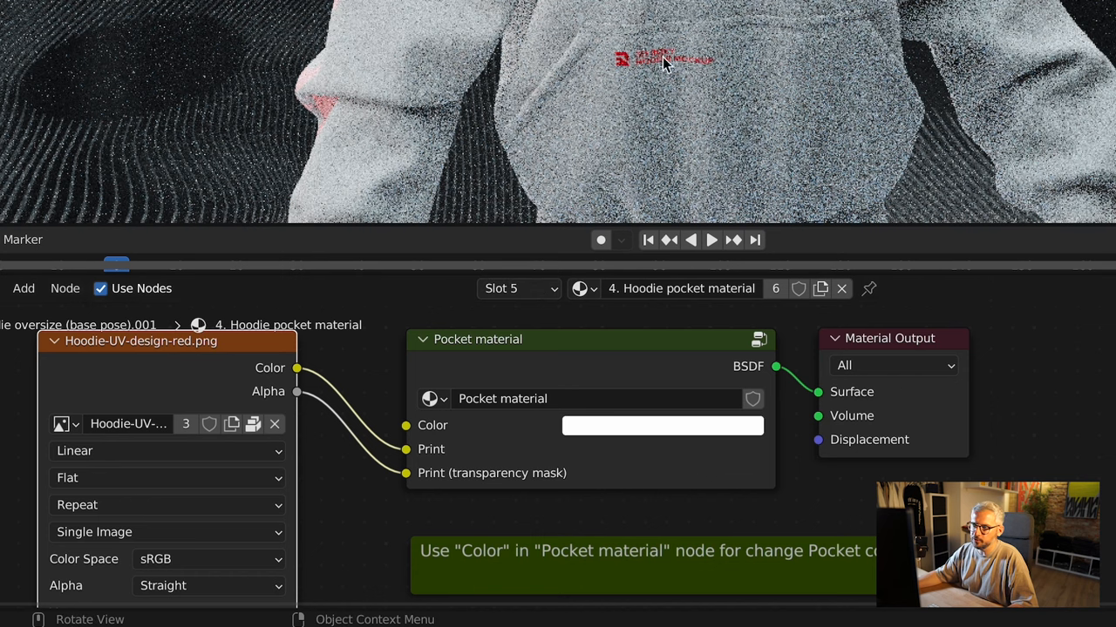
{"action": "mouse_move", "coordinate": [693, 68]}
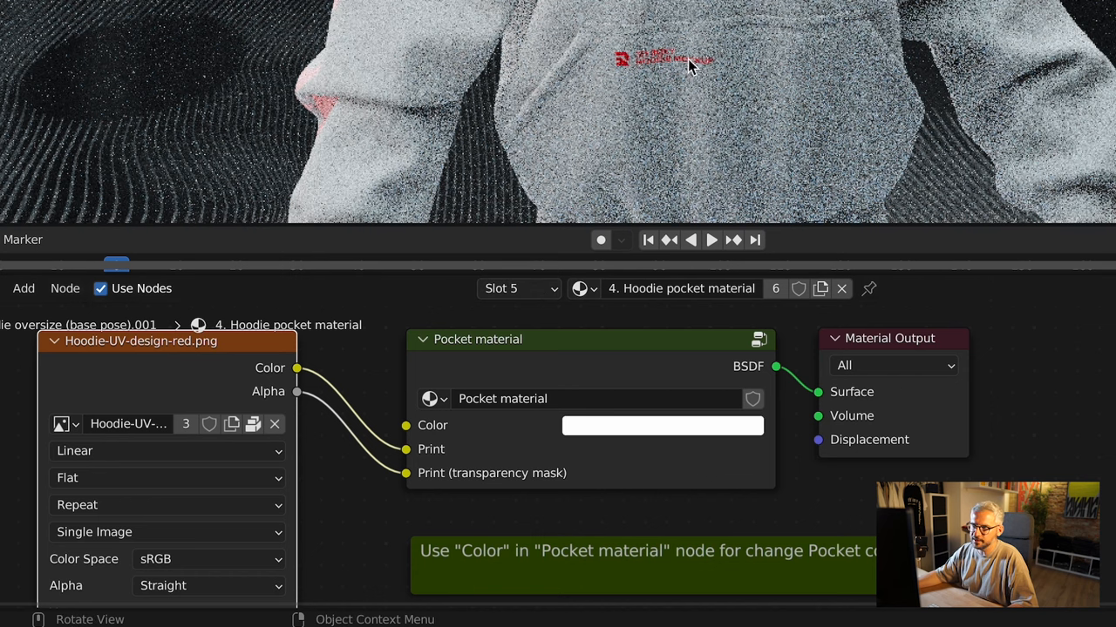
Move from the pocket material to the slot 1 Main hoodie material.
{"action": "left_click", "coordinate": [518, 288]}
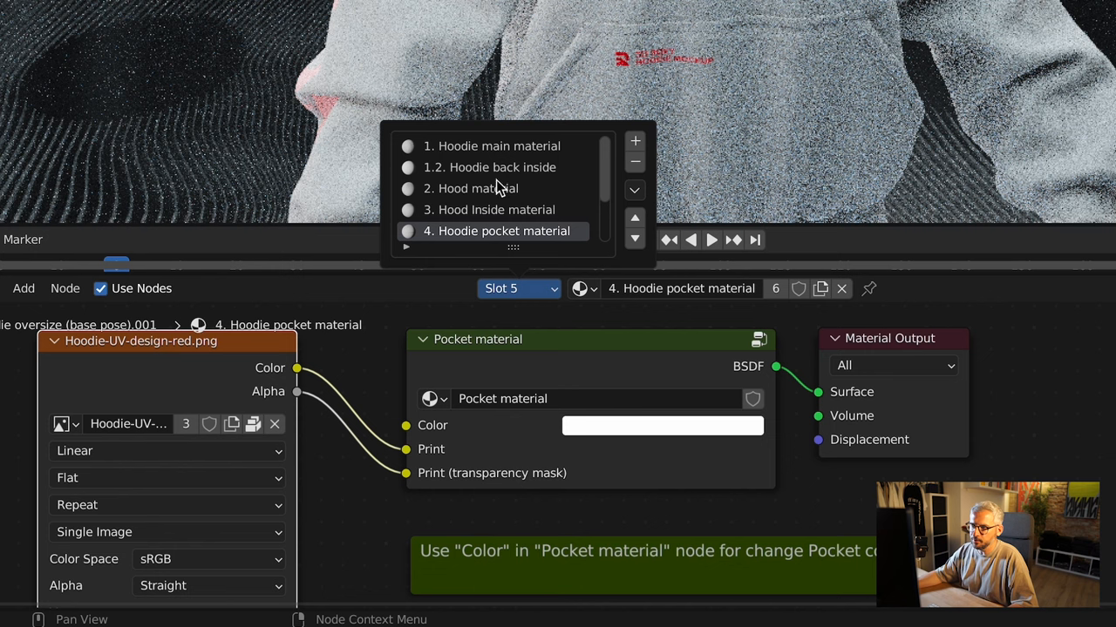
{"action": "left_click", "coordinate": [498, 146]}
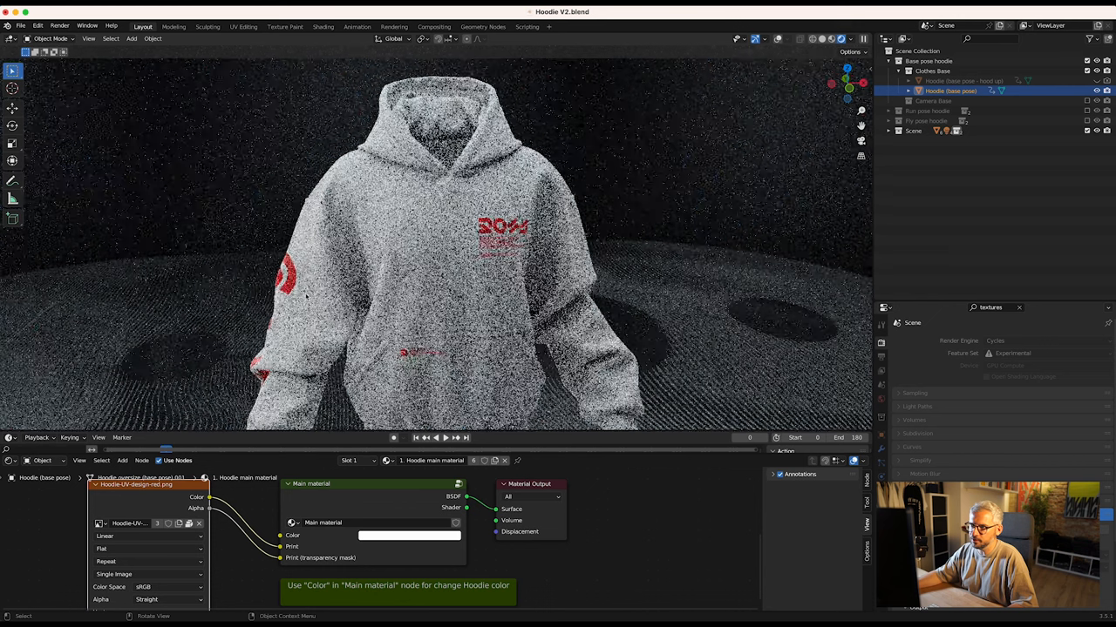
{"action": "left_click", "coordinate": [842, 39]}
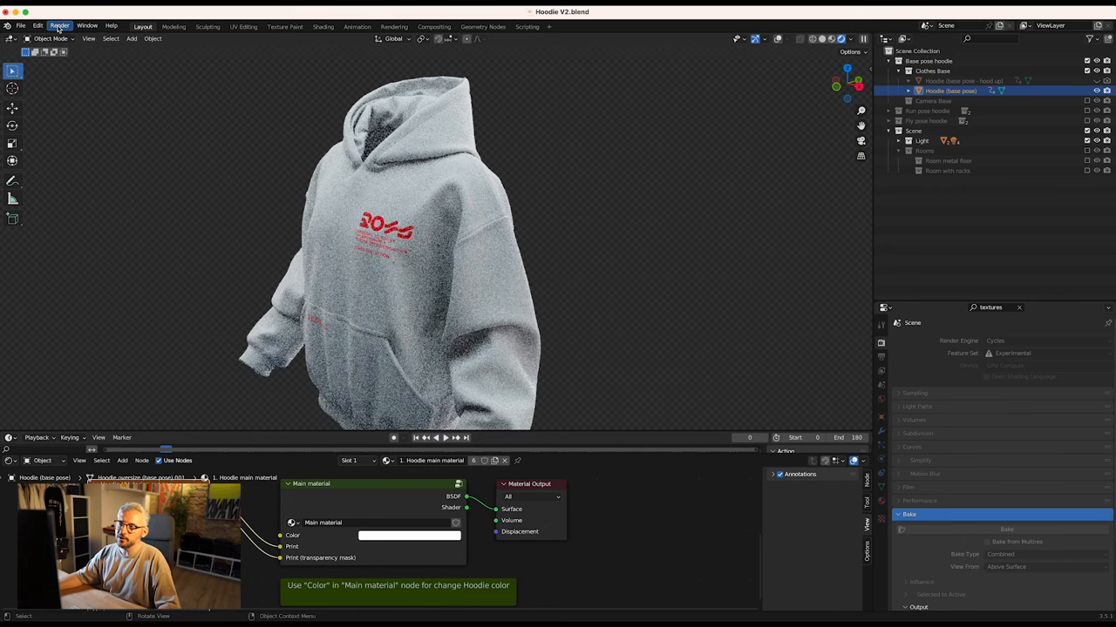
Replace Base pose hoodie with Run pose hoodie and enable the Rooms collection.
{"action": "left_click", "coordinate": [59, 25]}
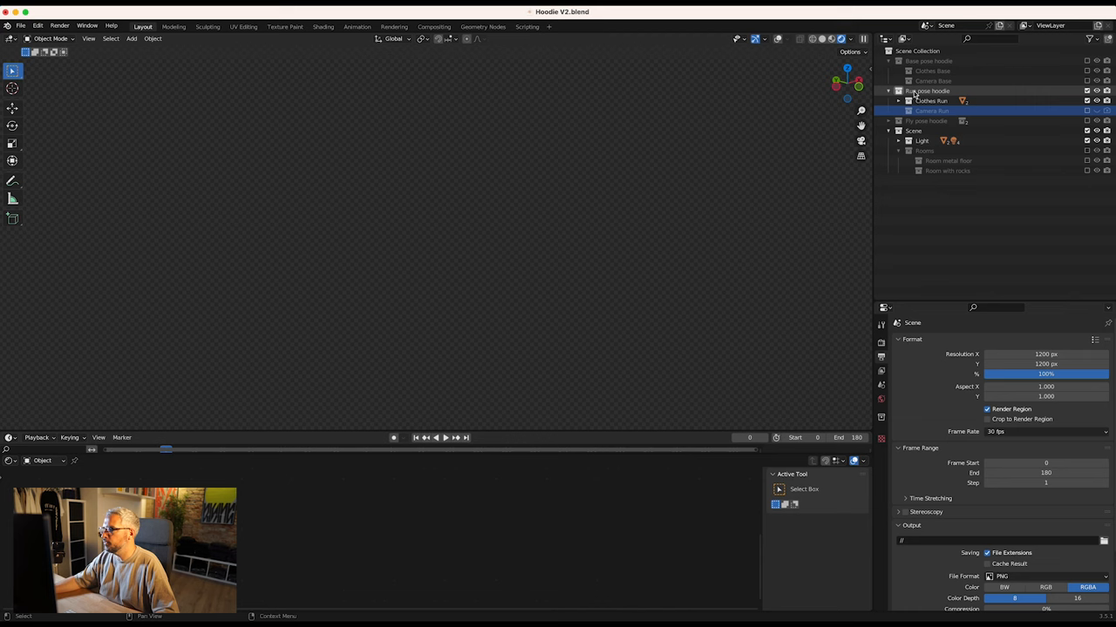
{"action": "left_click", "coordinate": [930, 101]}
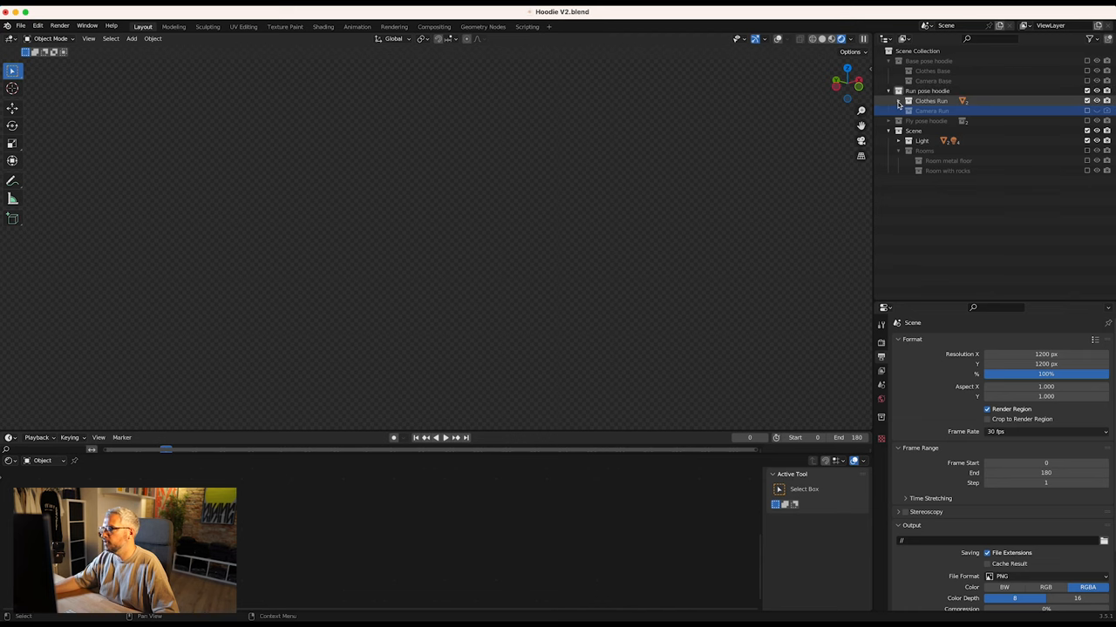
{"action": "left_click", "coordinate": [908, 100]}
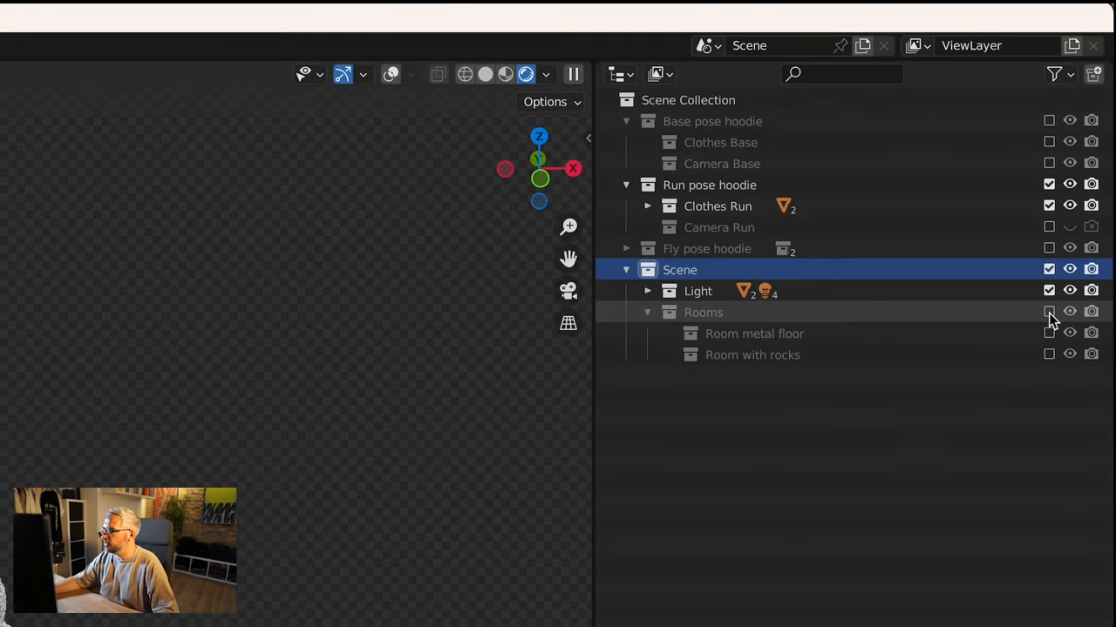
{"action": "left_click", "coordinate": [1049, 312]}
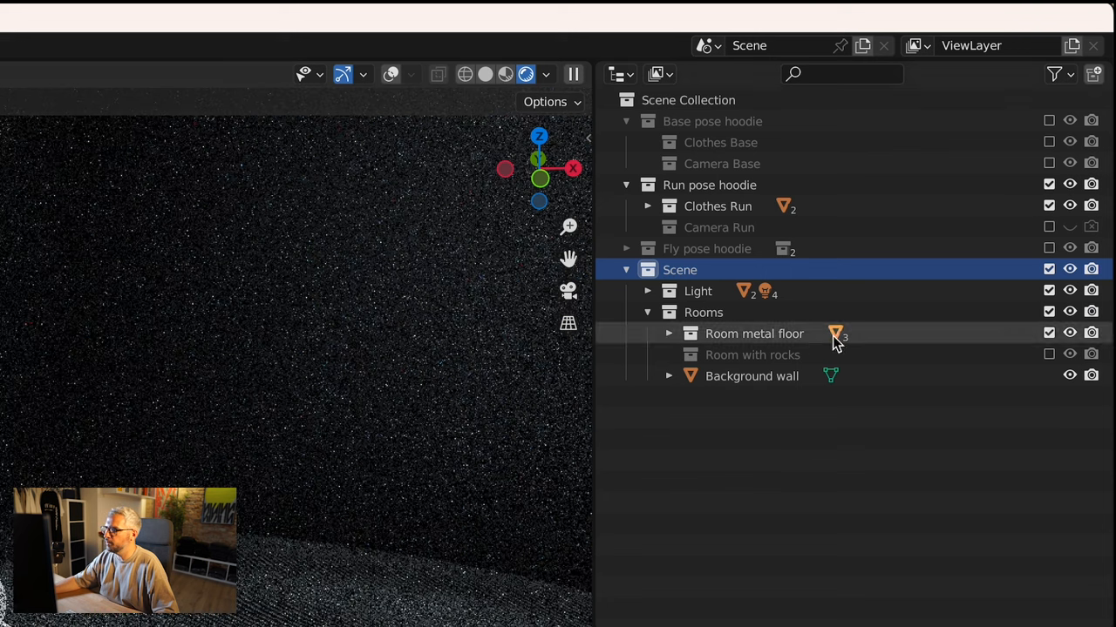